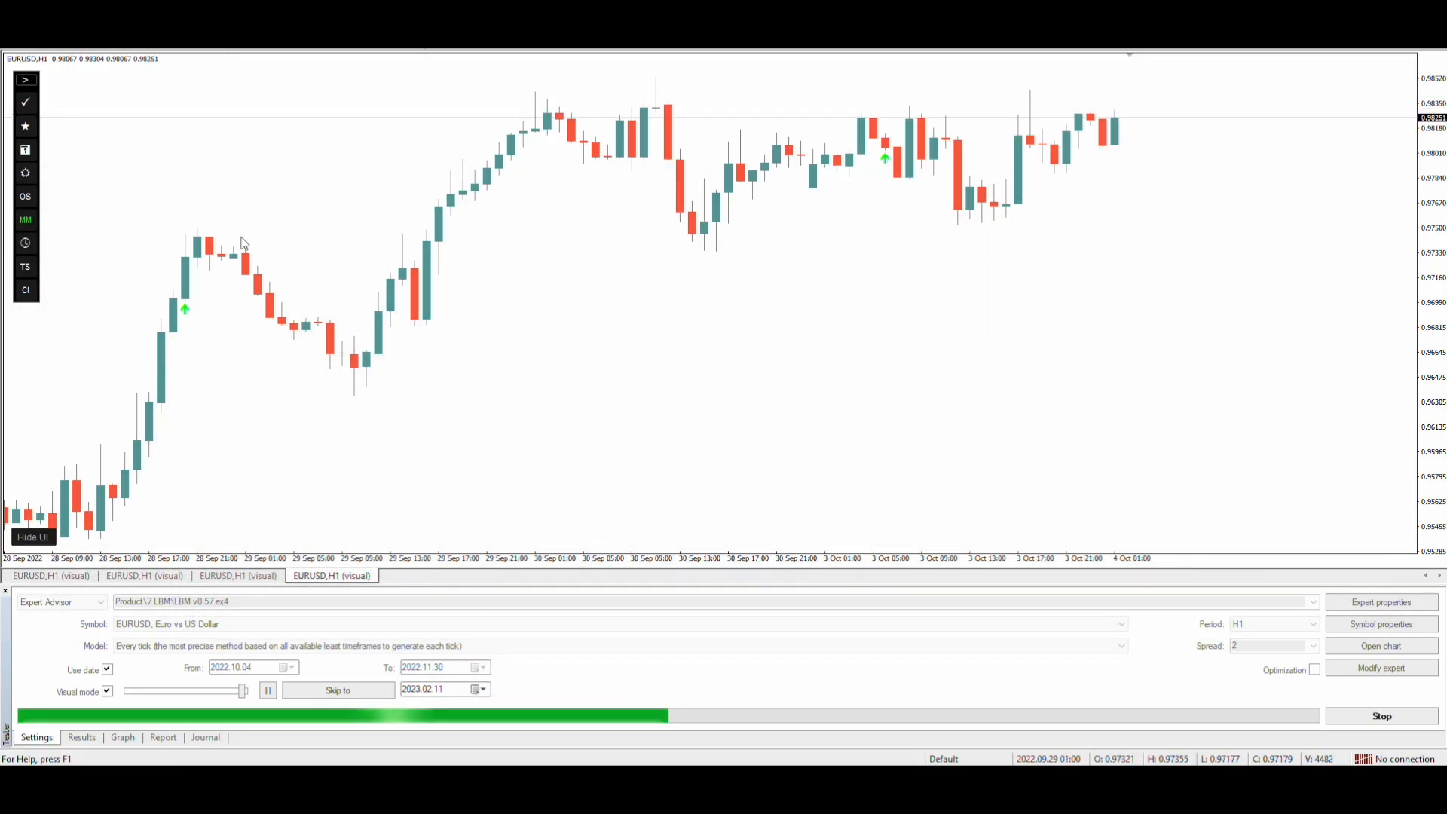
- Save the current bot preset under the name 'MA Grid'
{"action": "left_click", "coordinate": [25, 125]}
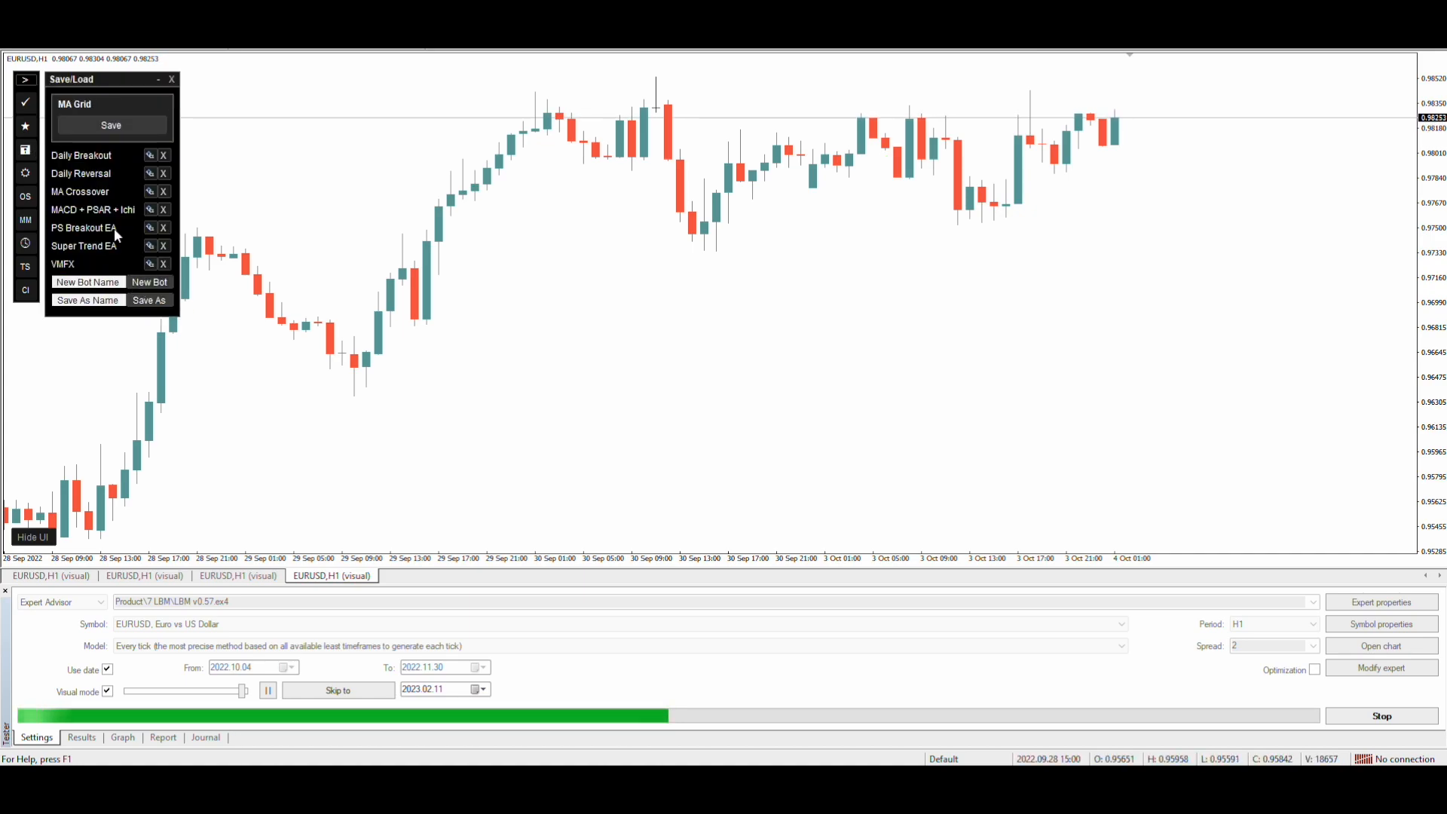
{"action": "left_click", "coordinate": [172, 78]}
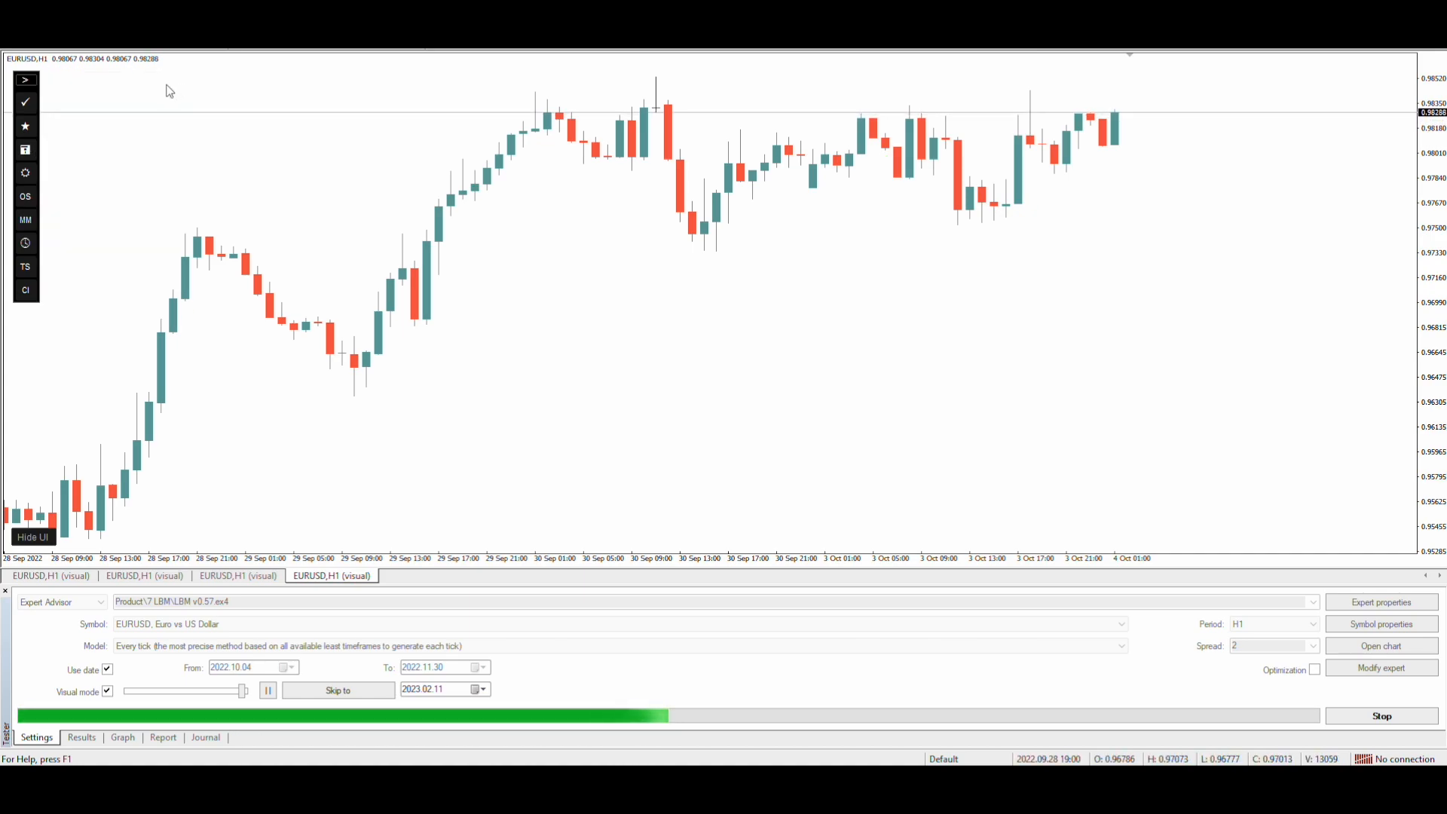
- Add an Enter Buy Market action triggered when SMA(14) crosses above SMA(28)
{"action": "left_click", "coordinate": [25, 126]}
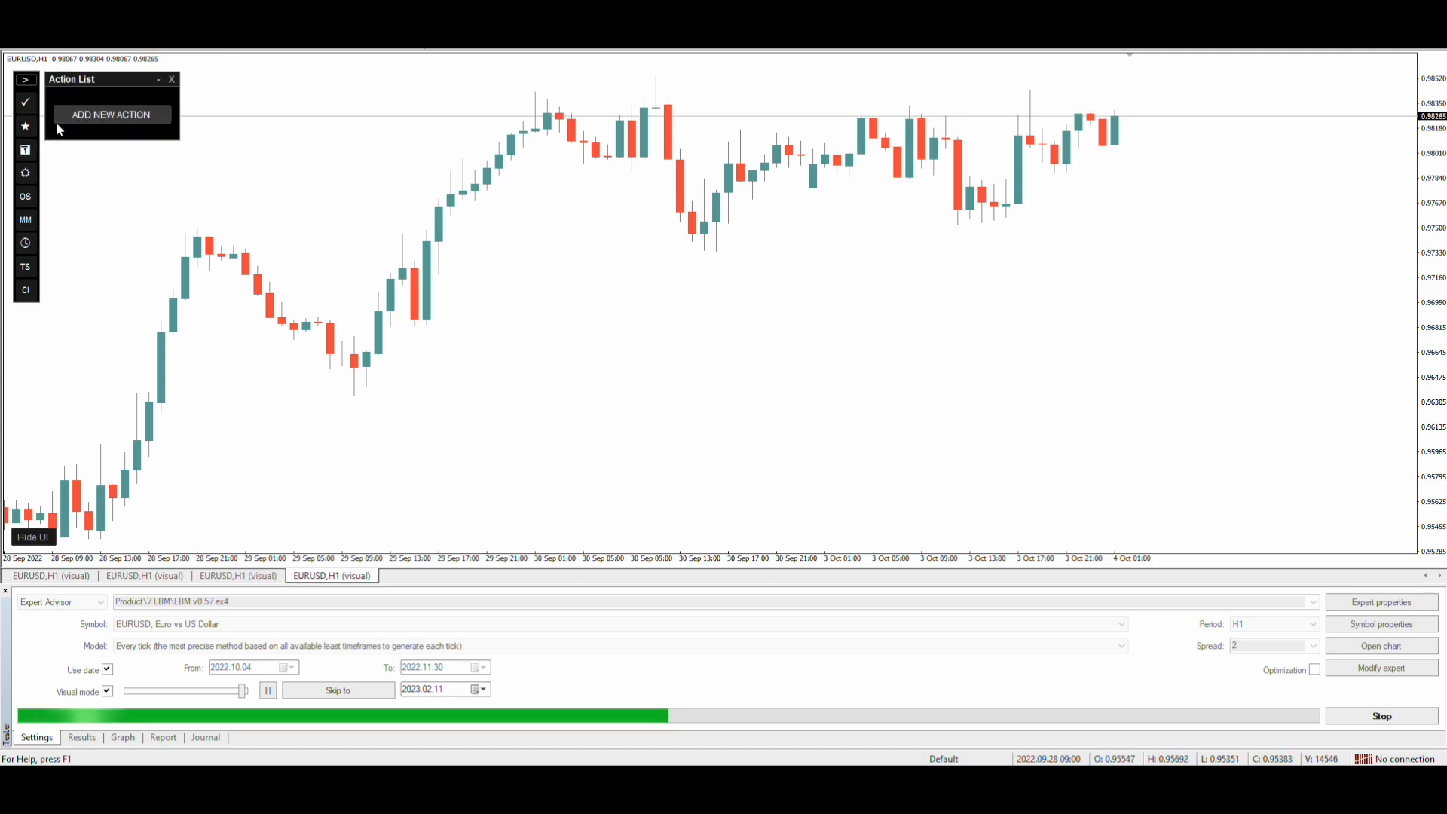
{"action": "left_click", "coordinate": [110, 114]}
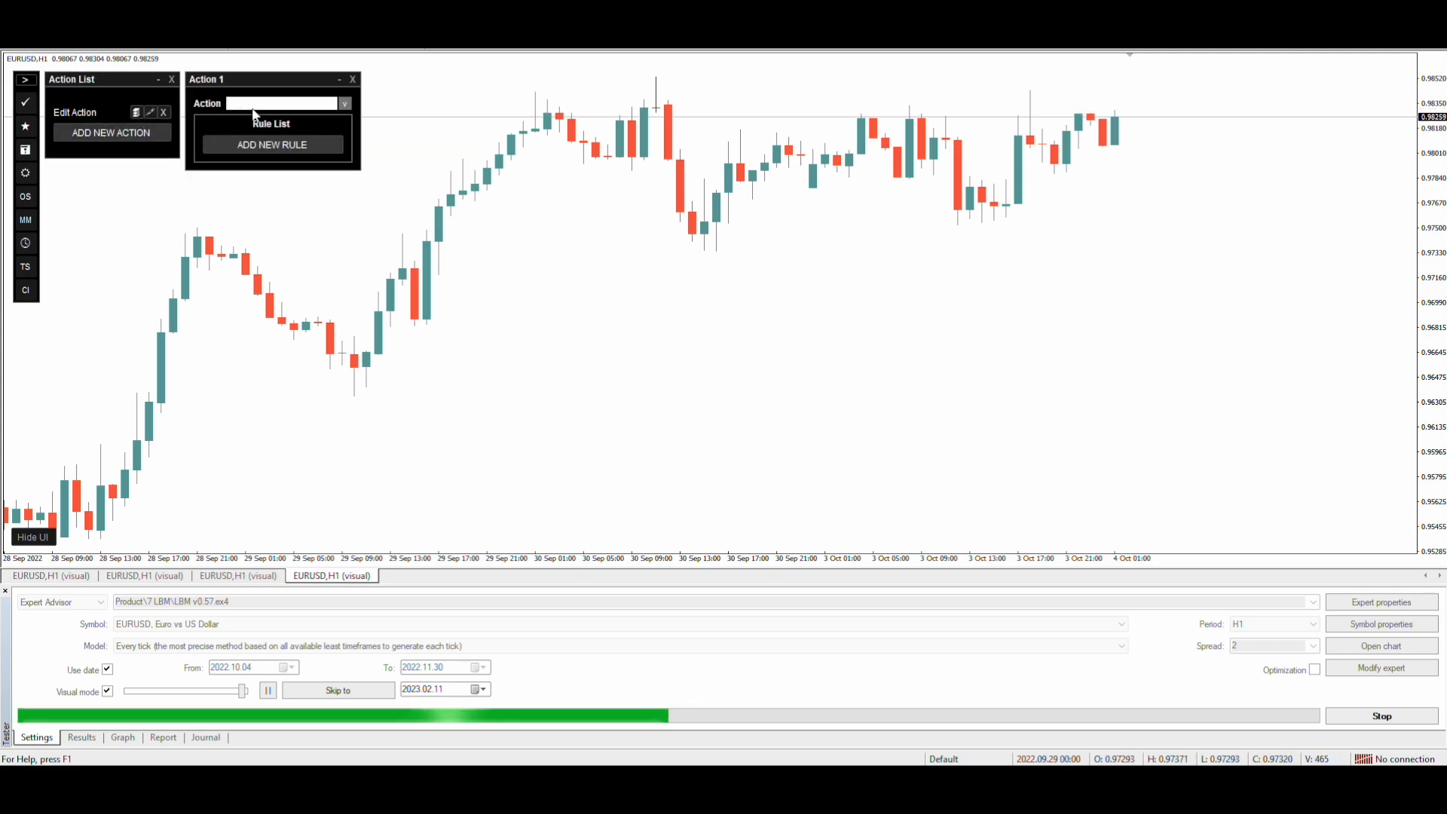
{"action": "left_click", "coordinate": [343, 102]}
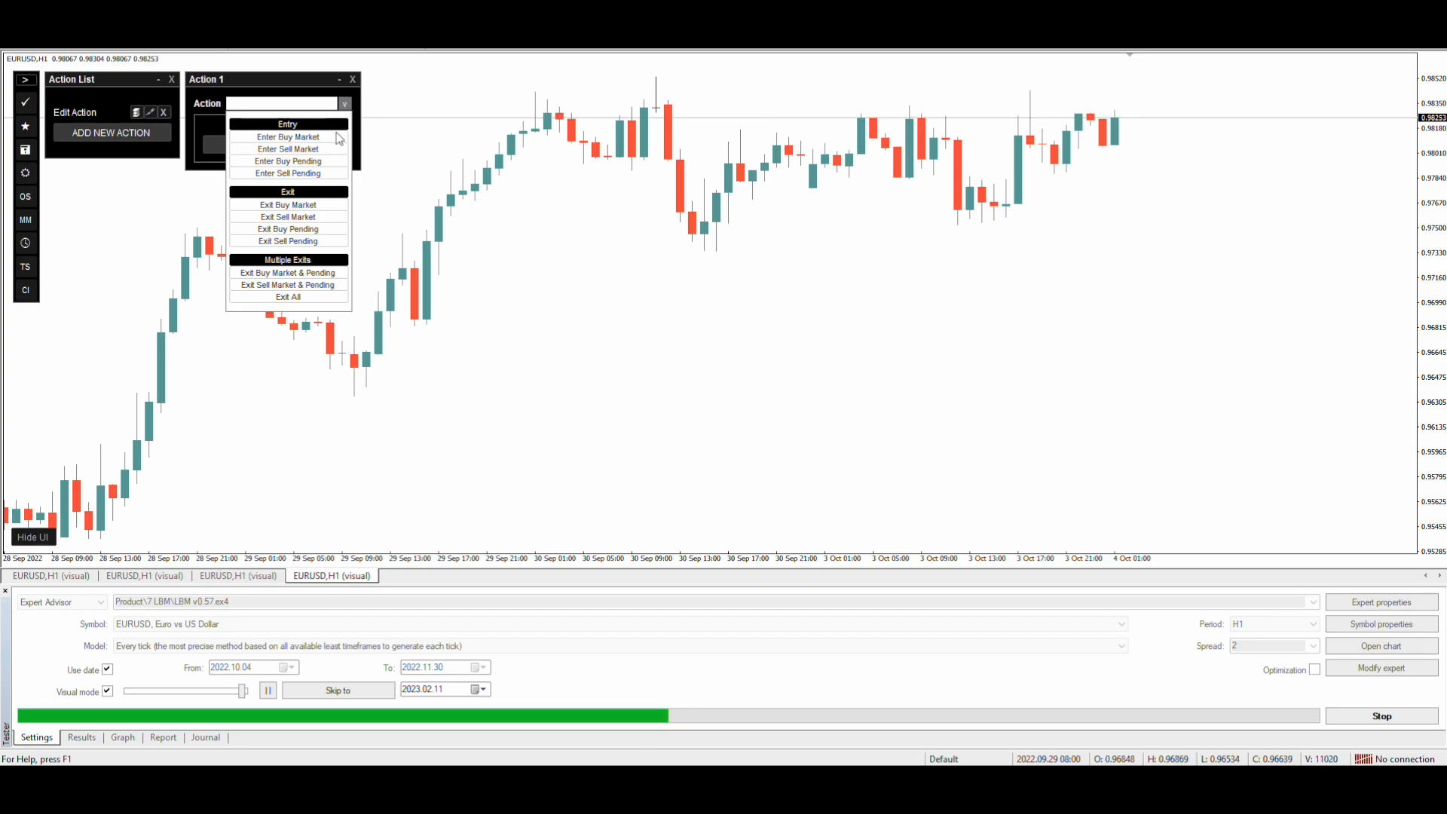
{"action": "left_click", "coordinate": [287, 136]}
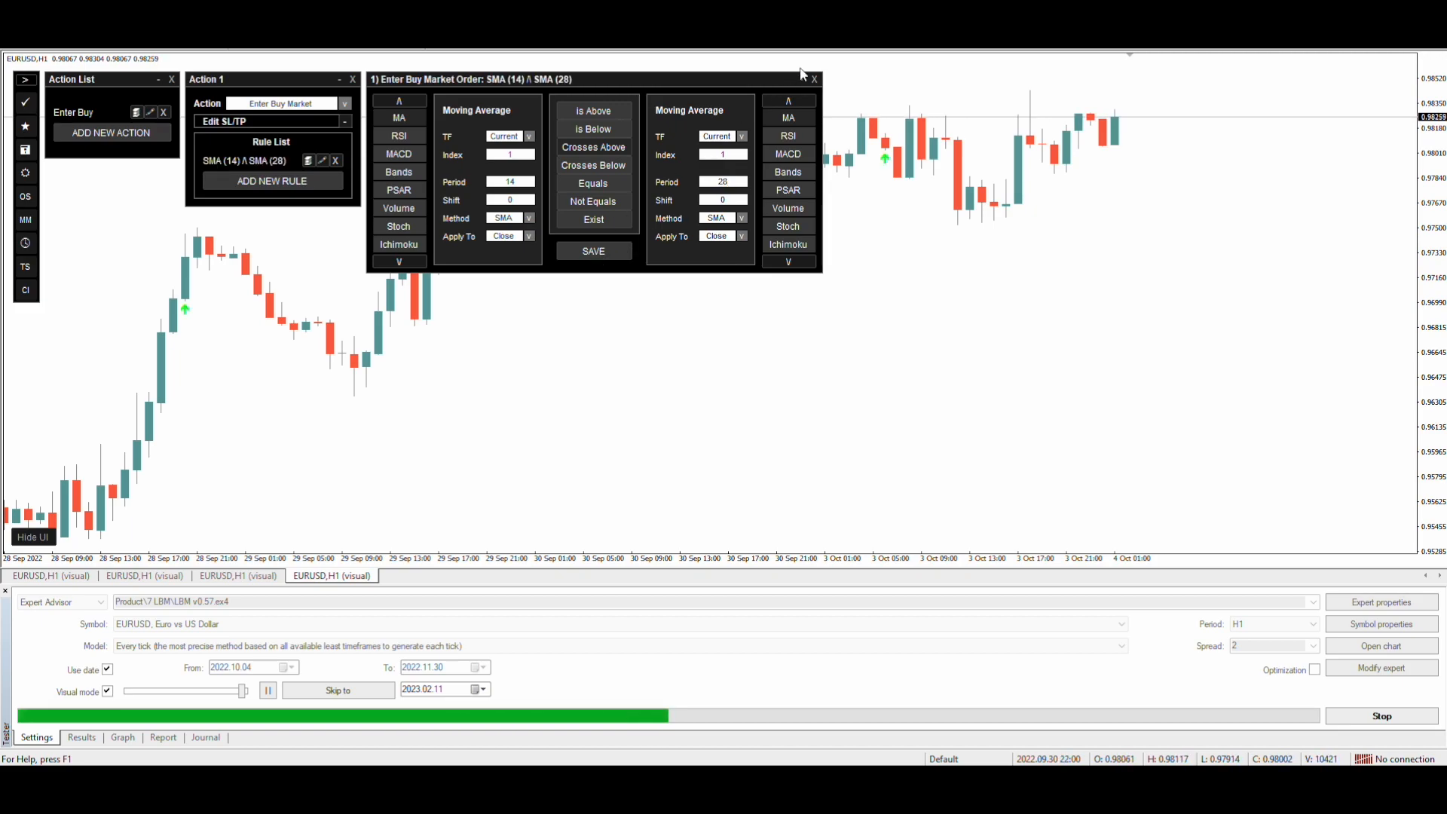
{"action": "left_click", "coordinate": [814, 79]}
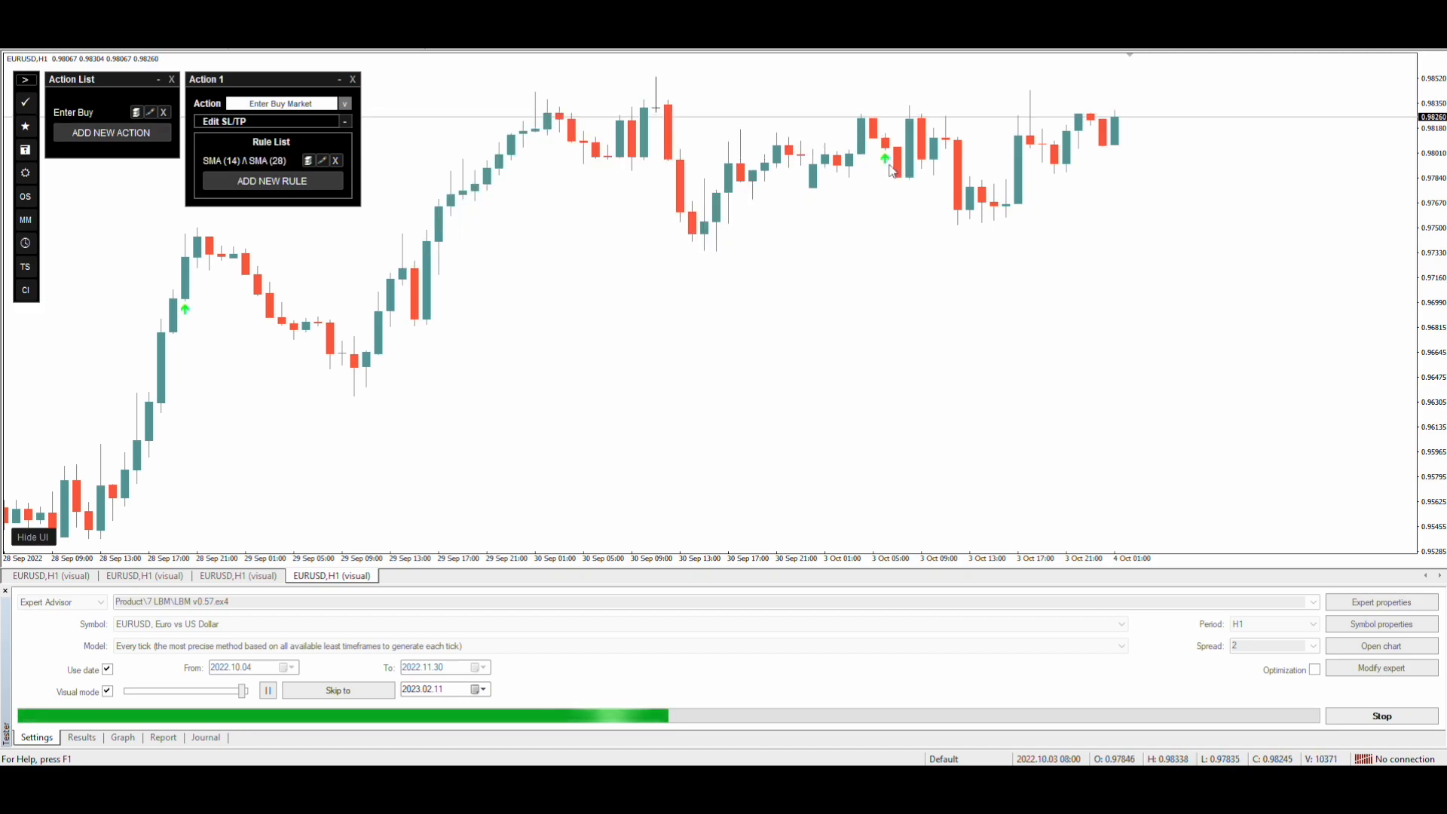
{"action": "left_click", "coordinate": [353, 78]}
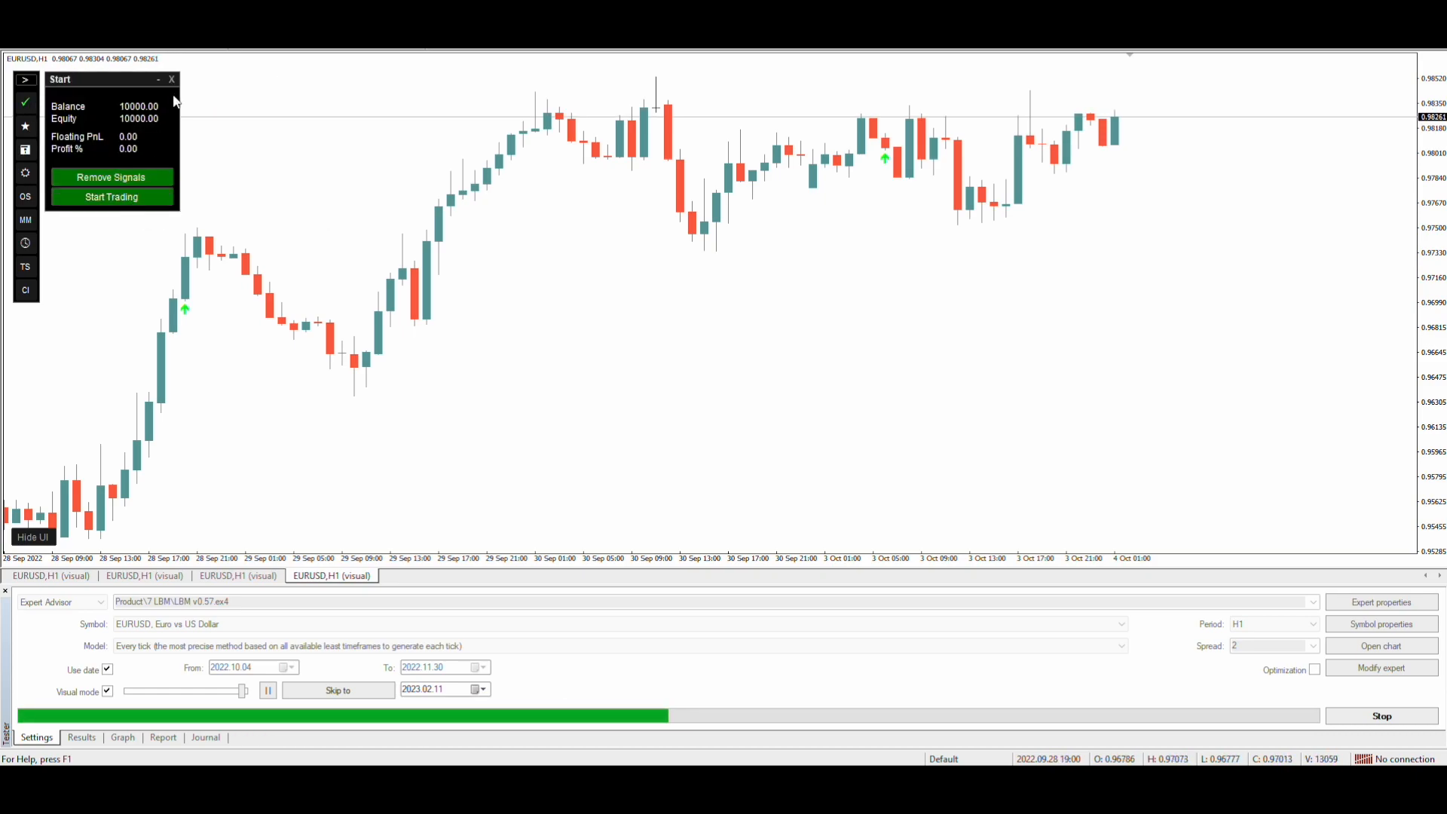
- Set money management to Grid martingale with a lot multiplier of 2
{"action": "left_click", "coordinate": [172, 78]}
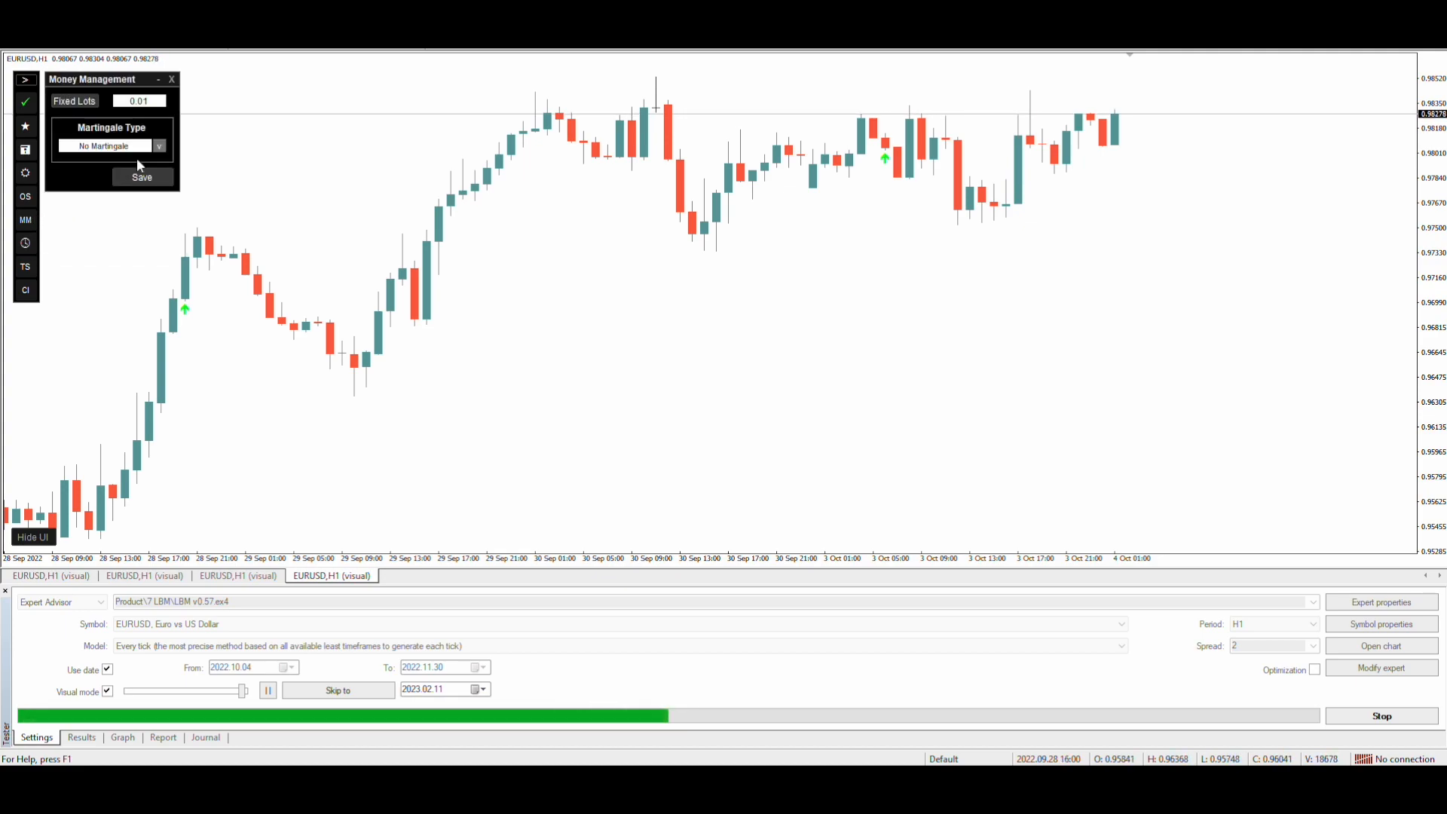
{"action": "left_click", "coordinate": [104, 145]}
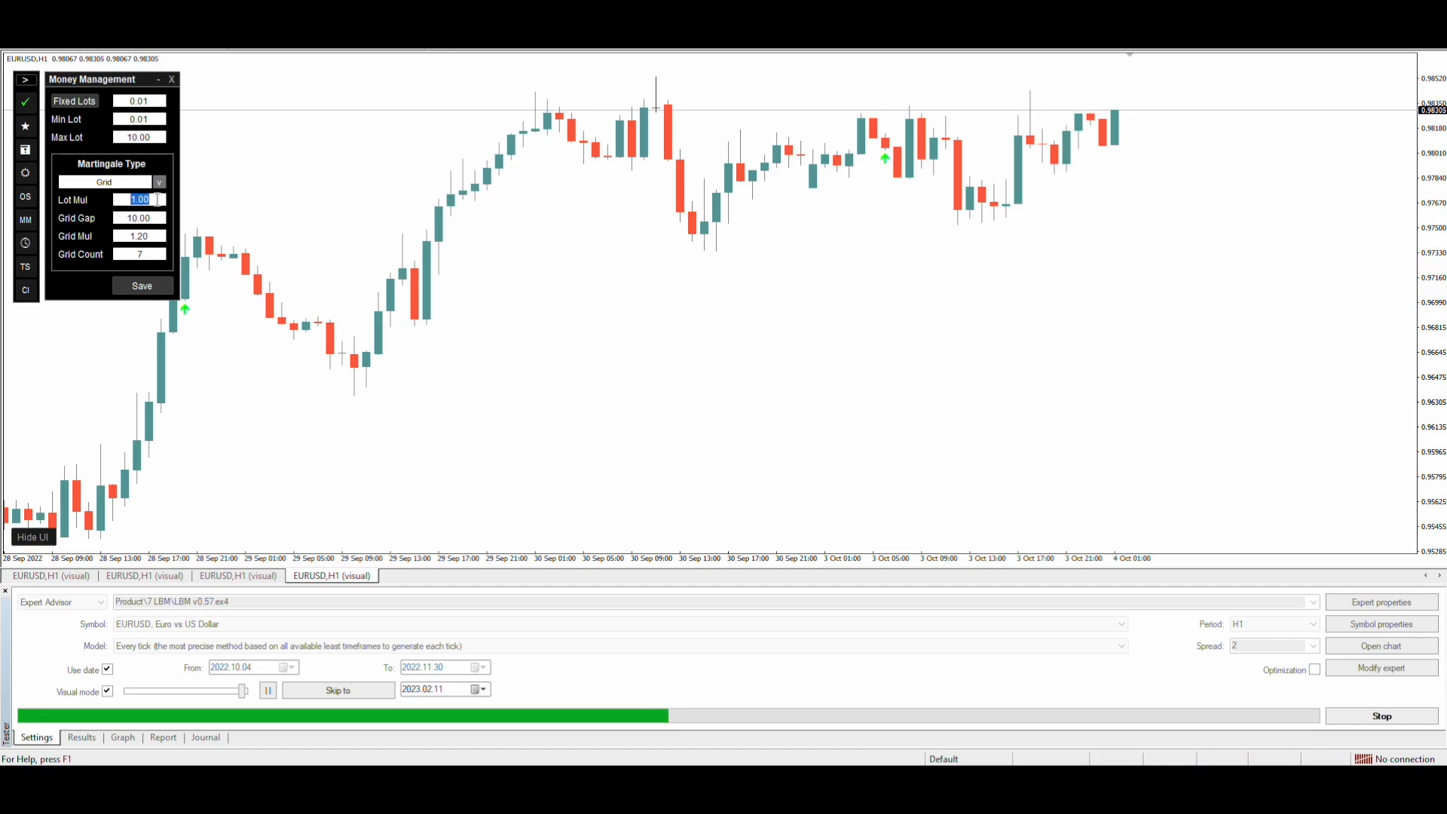
{"action": "type", "text": "2"}
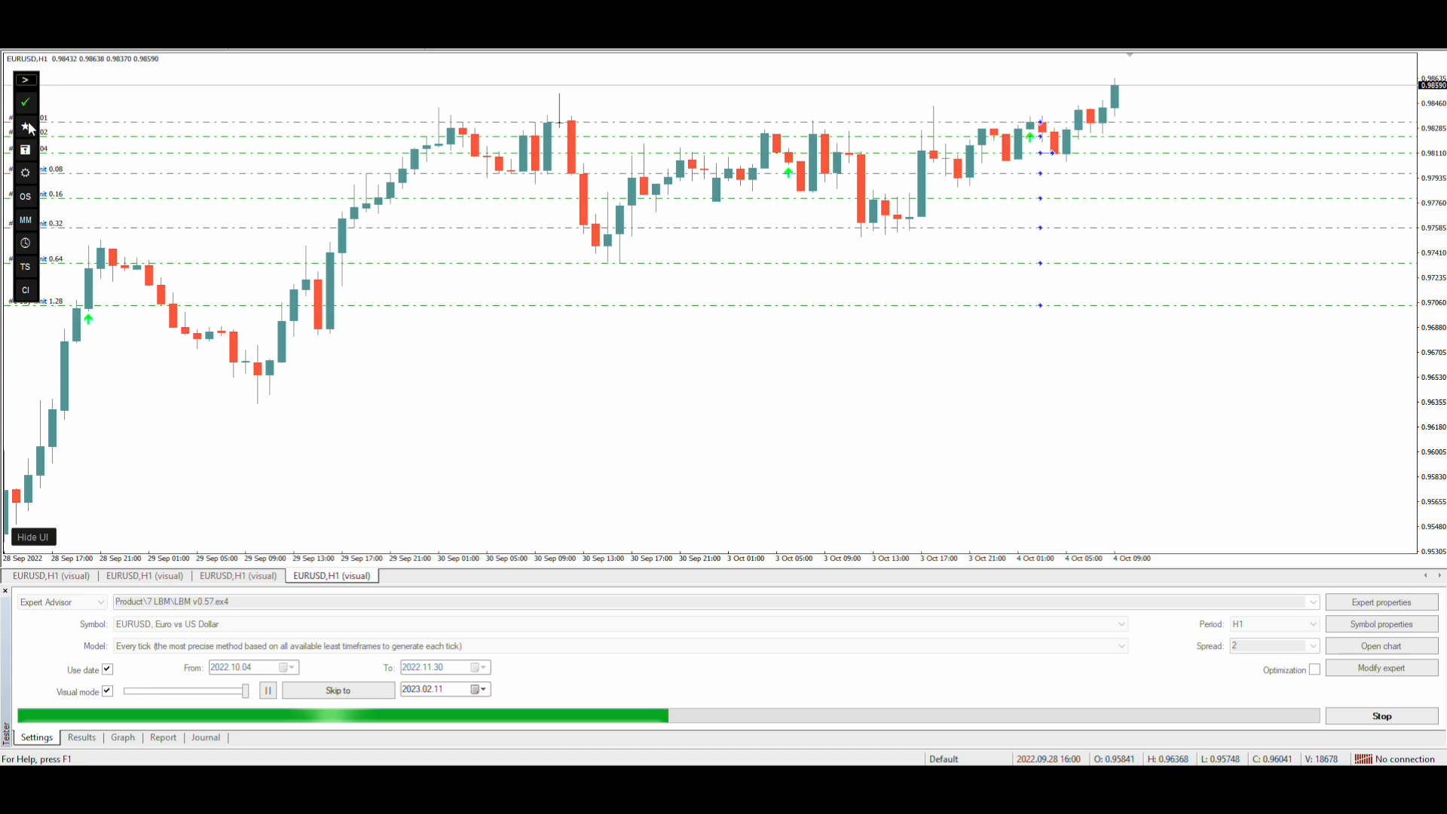
- Add a second action exiting buy market and pending orders when buy profit exceeds 10.00
{"action": "left_click", "coordinate": [25, 127]}
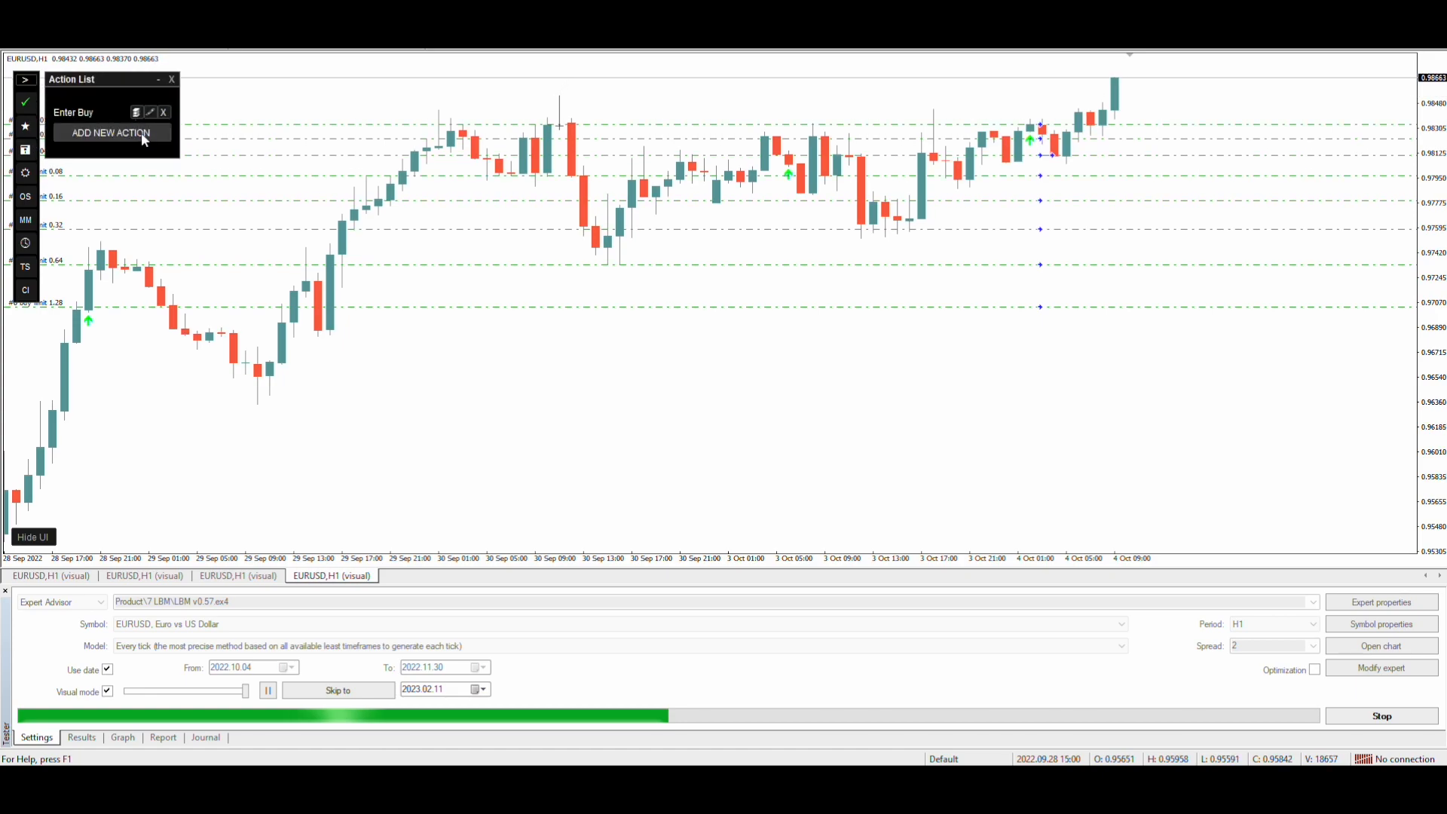
{"action": "left_click", "coordinate": [110, 132]}
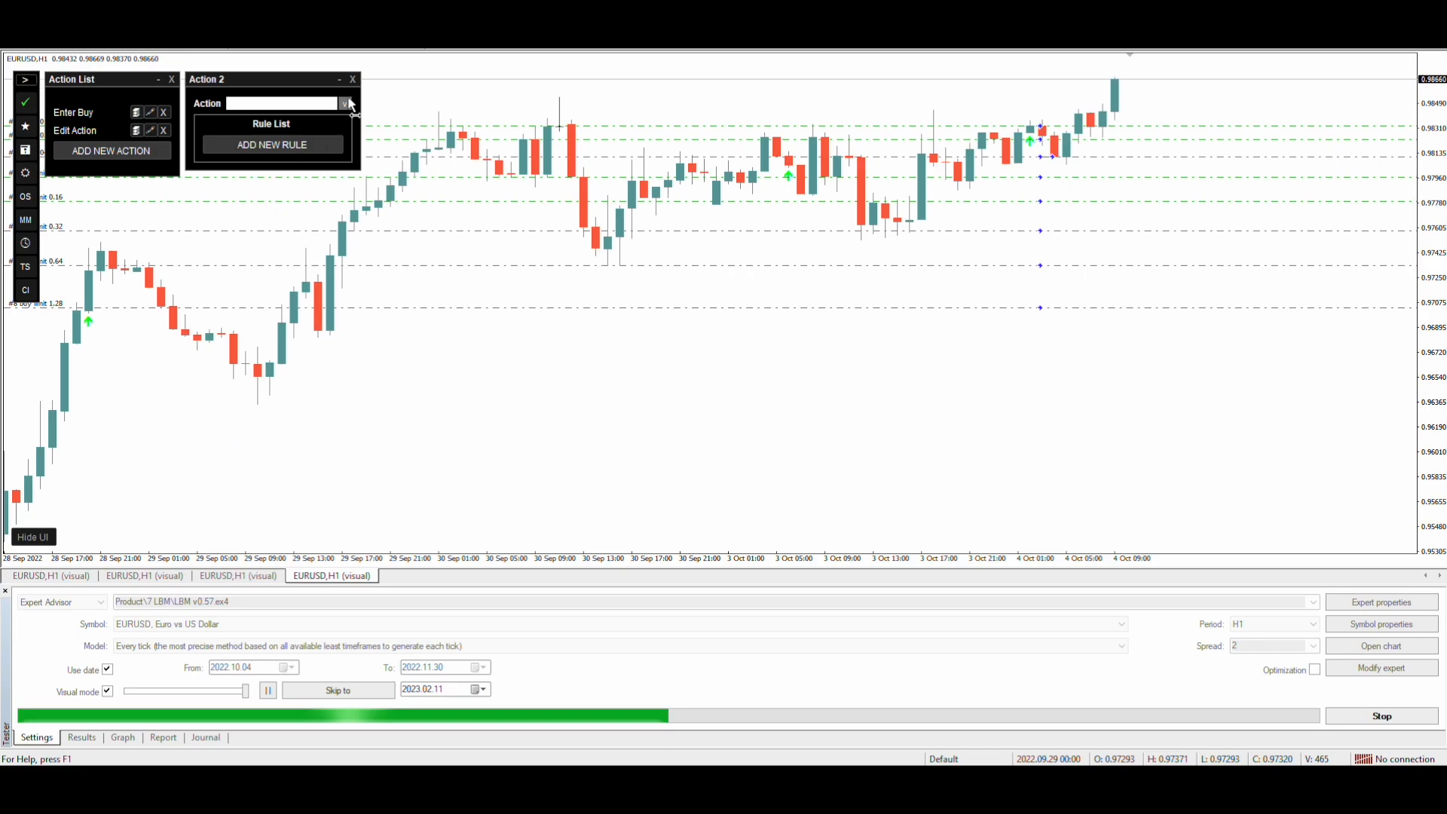
{"action": "left_click", "coordinate": [344, 103]}
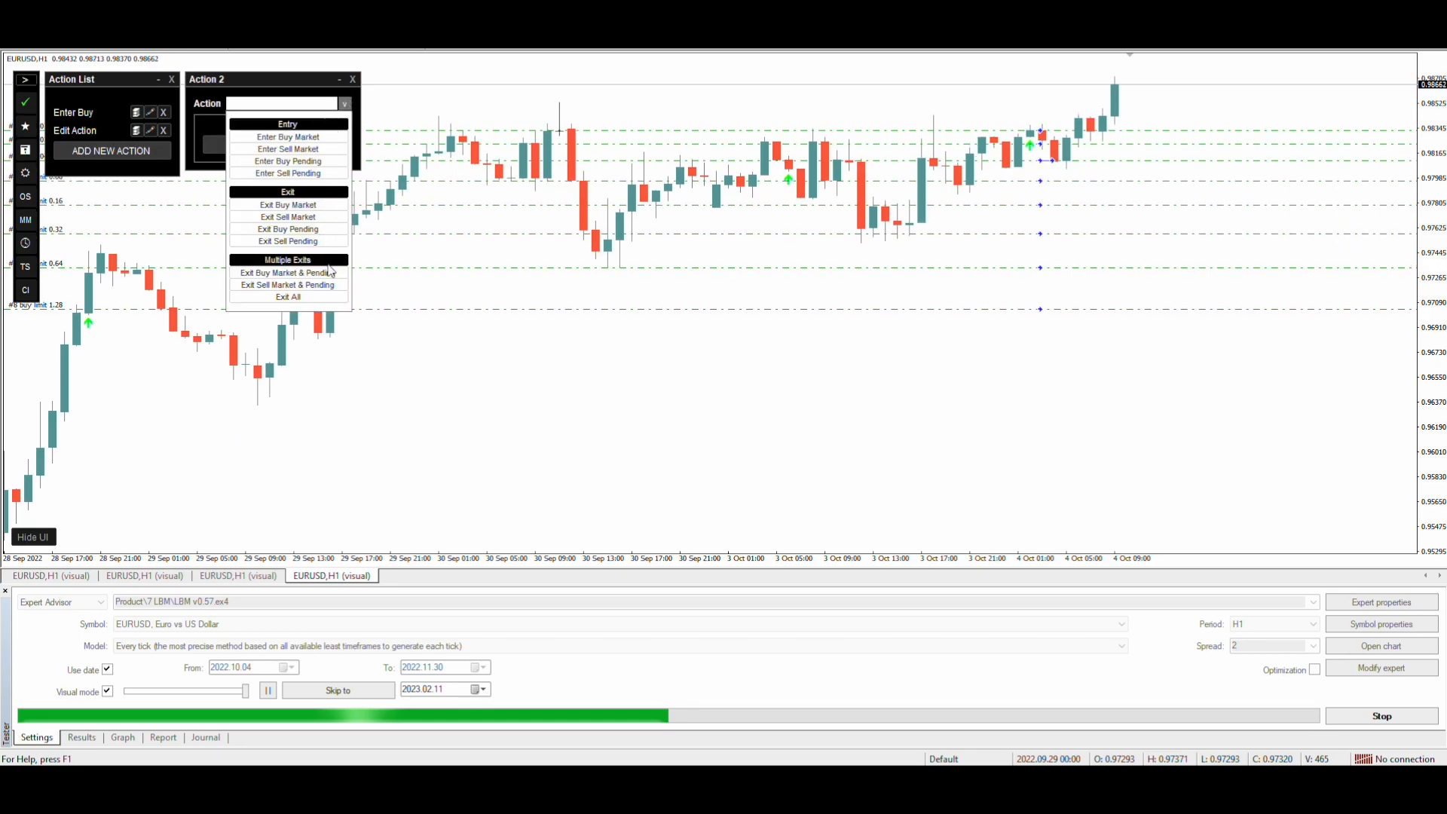
{"action": "left_click", "coordinate": [287, 272]}
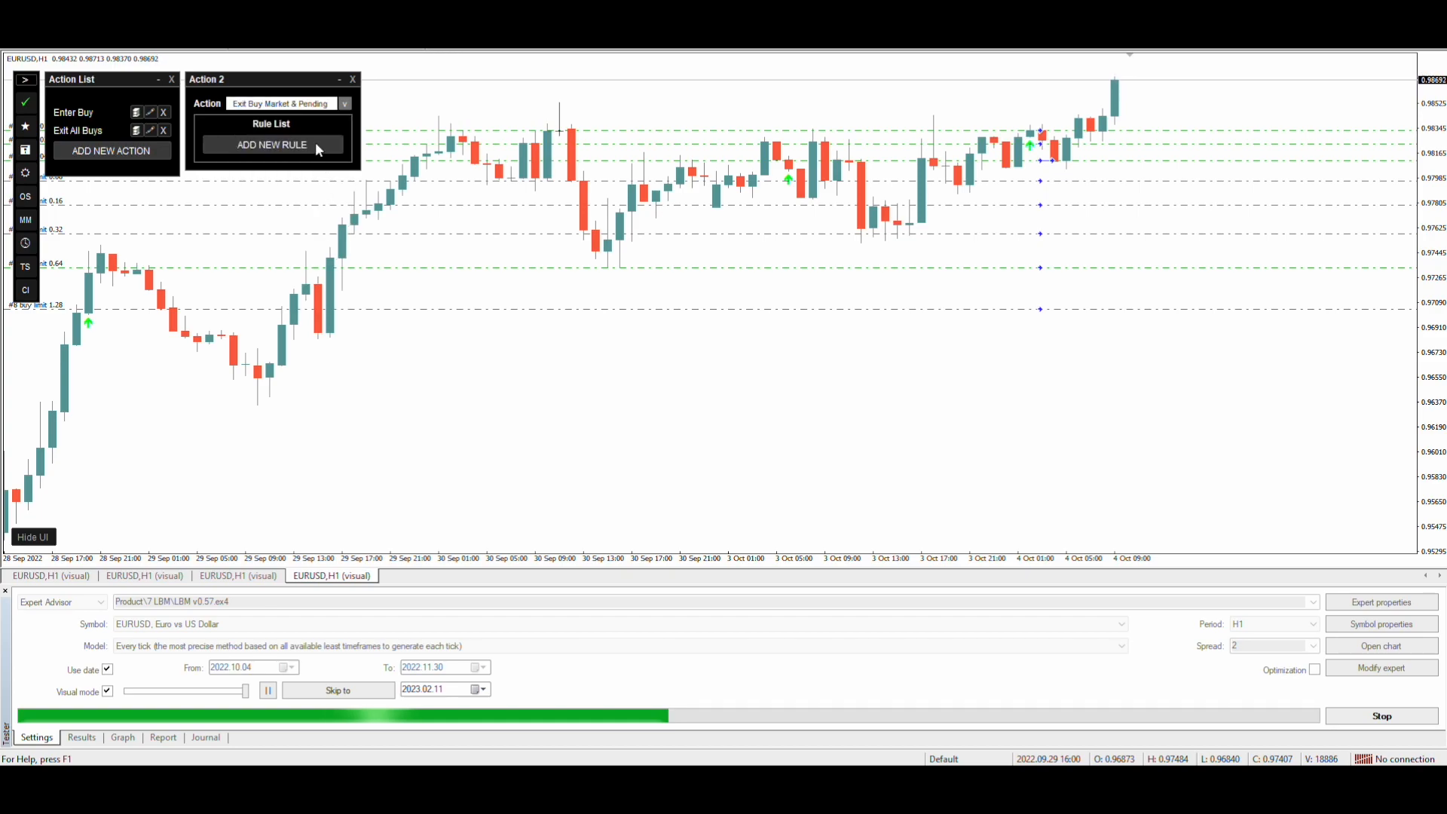
{"action": "left_click", "coordinate": [271, 144]}
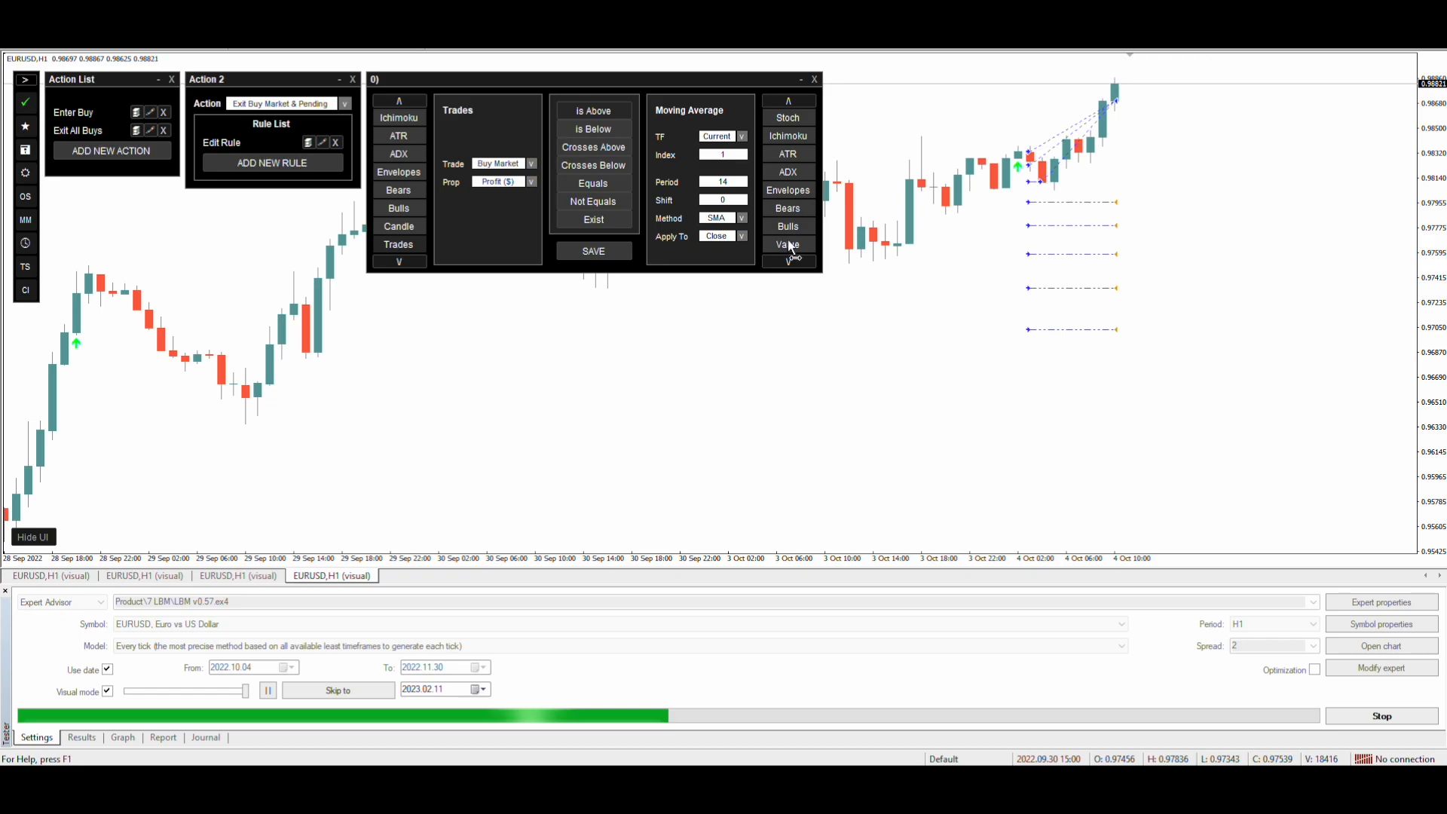
{"action": "left_click", "coordinate": [530, 181]}
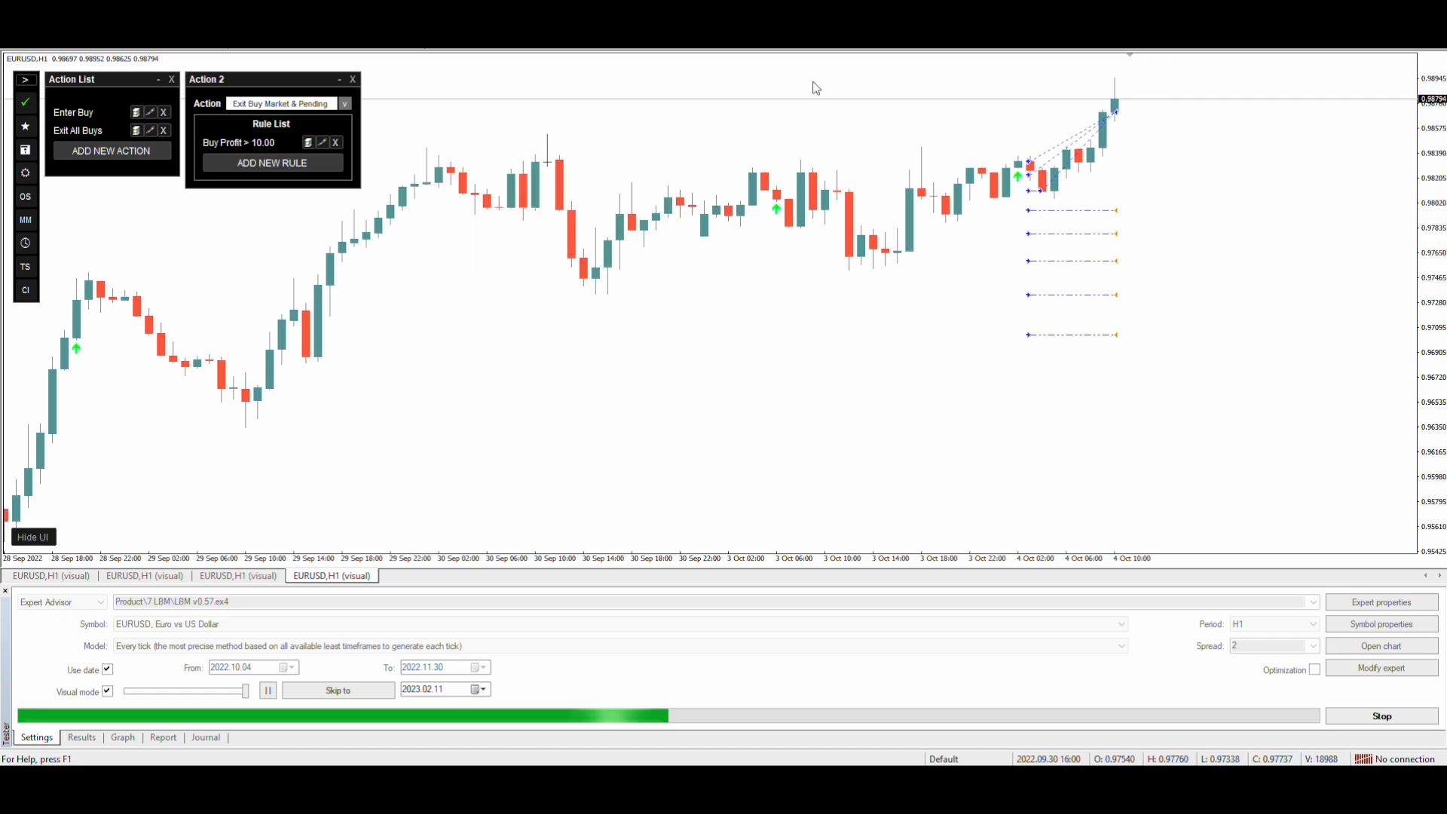
{"action": "left_click", "coordinate": [353, 79]}
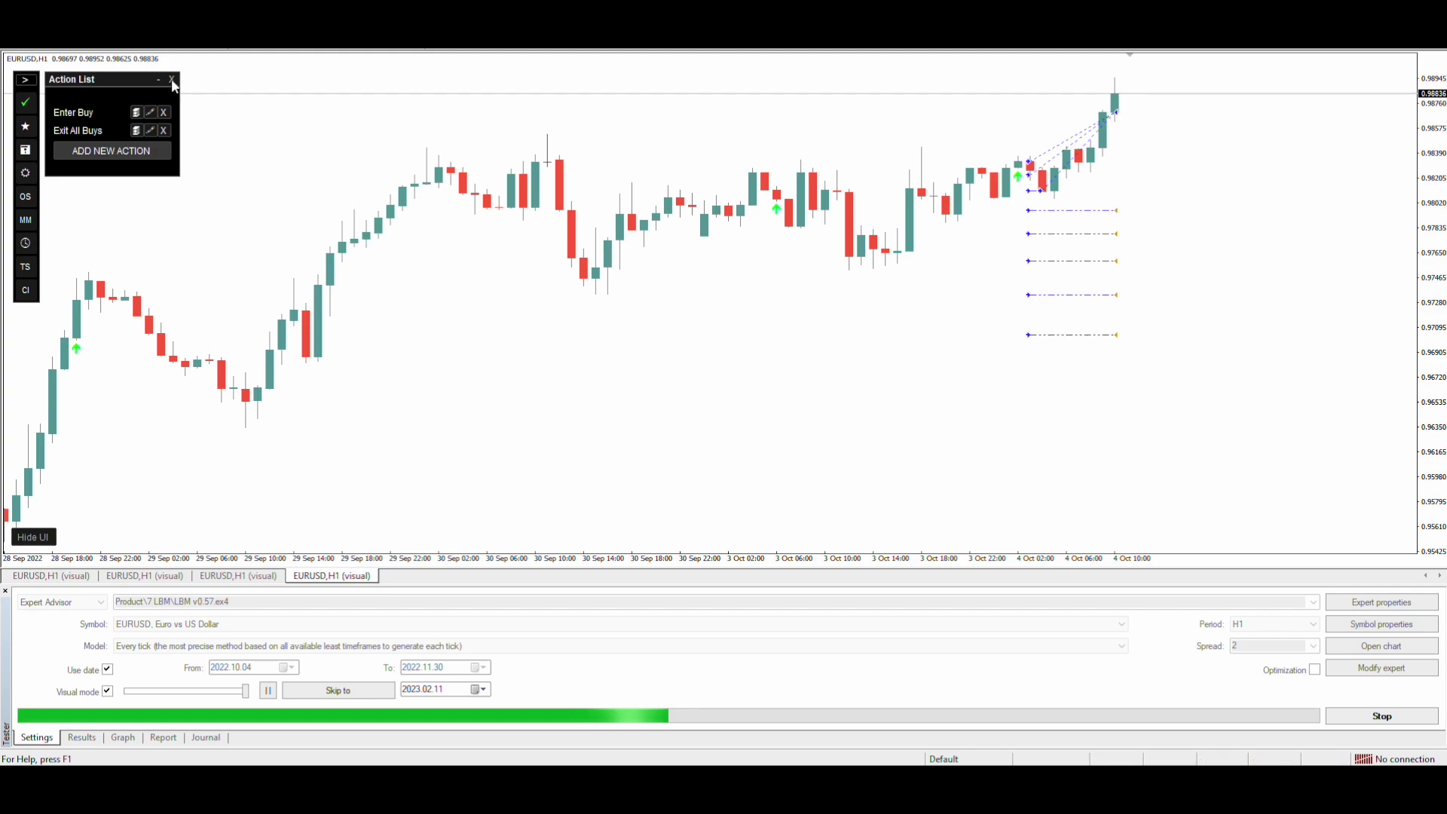
- Add Enter Sell and Exit All Sells actions with a Sell Profit > 10.00 rule
{"action": "left_click", "coordinate": [173, 79]}
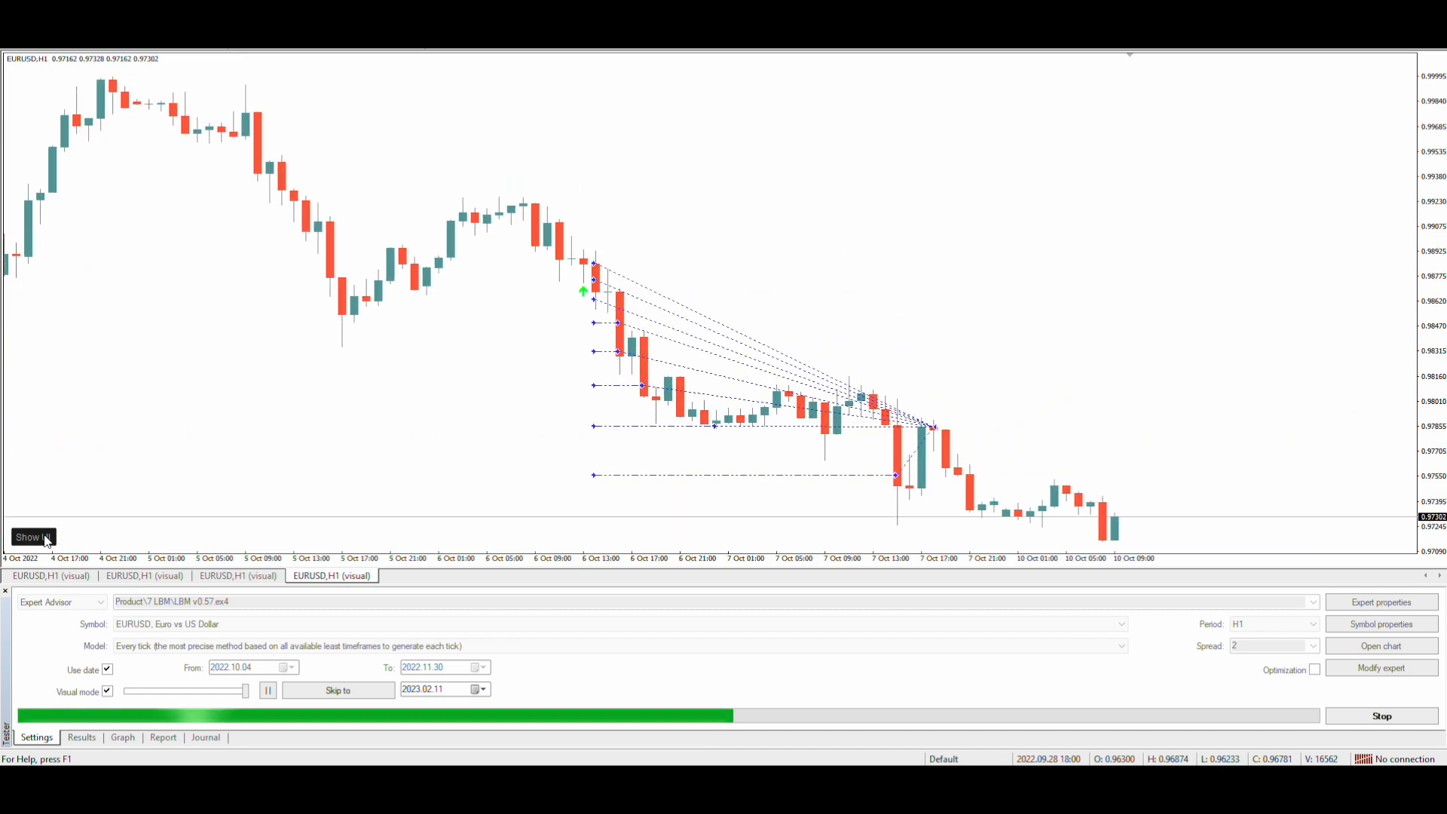
{"action": "left_click", "coordinate": [31, 536]}
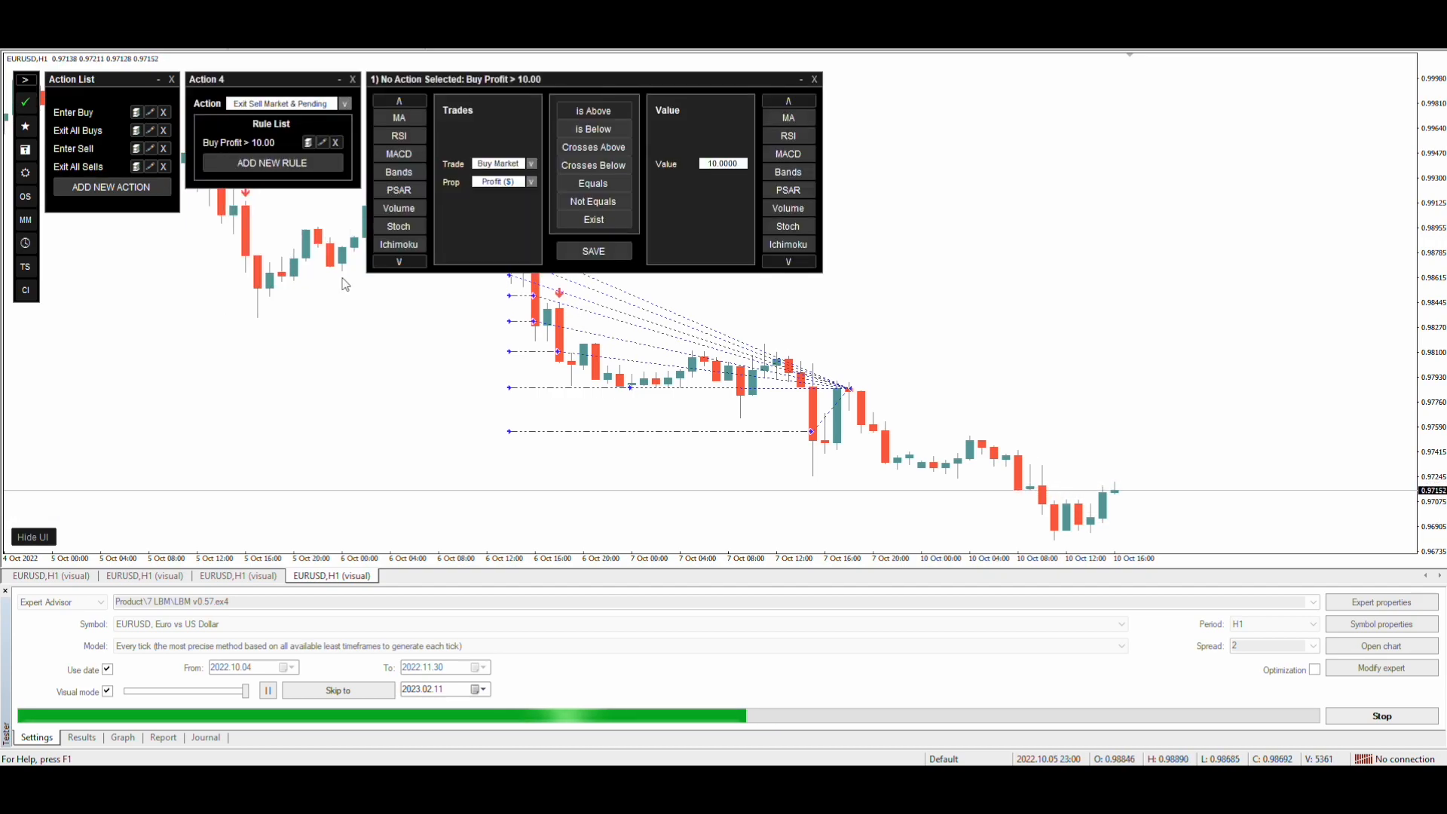
{"action": "left_click", "coordinate": [813, 79]}
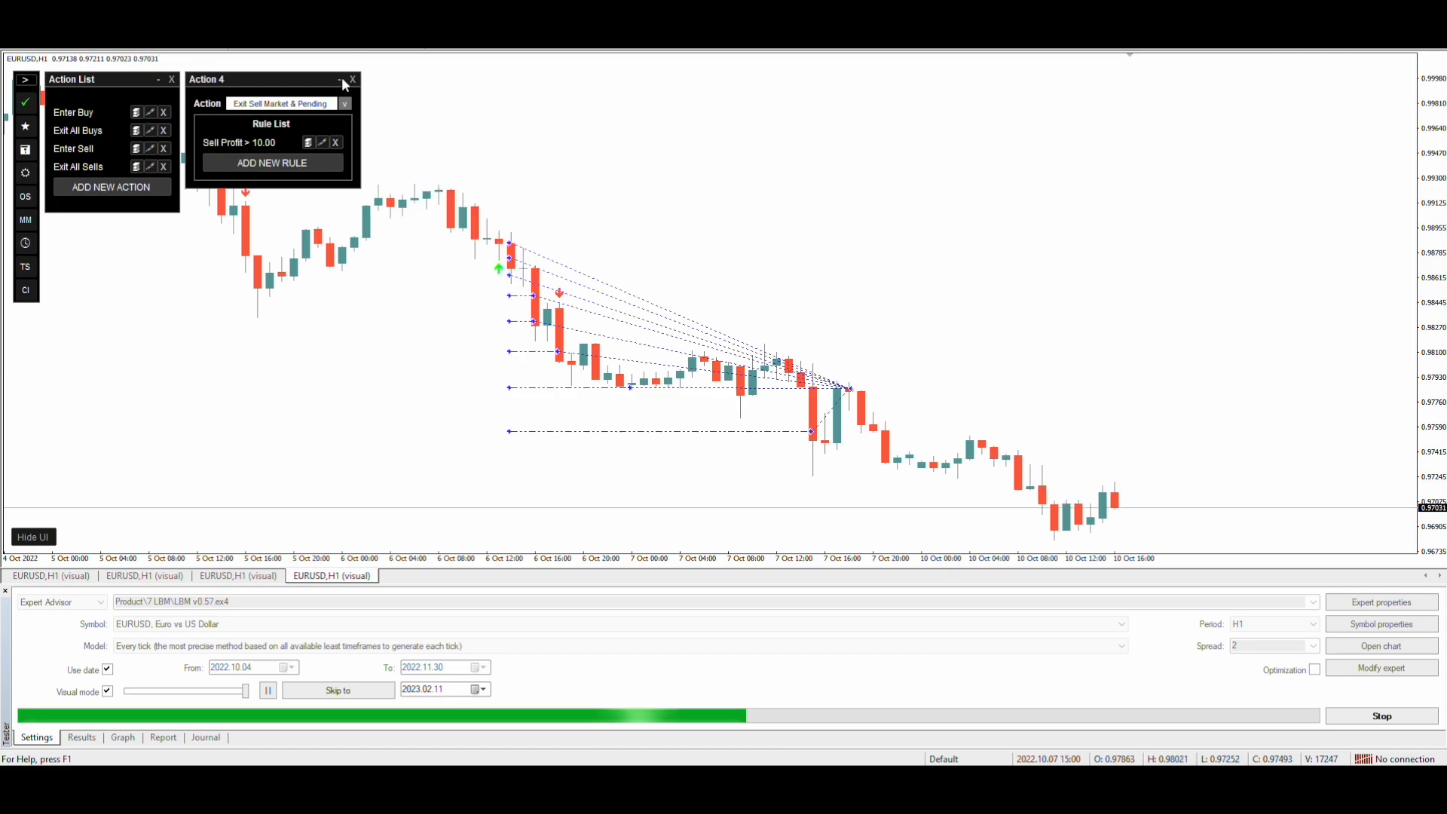
{"action": "left_click", "coordinate": [353, 79]}
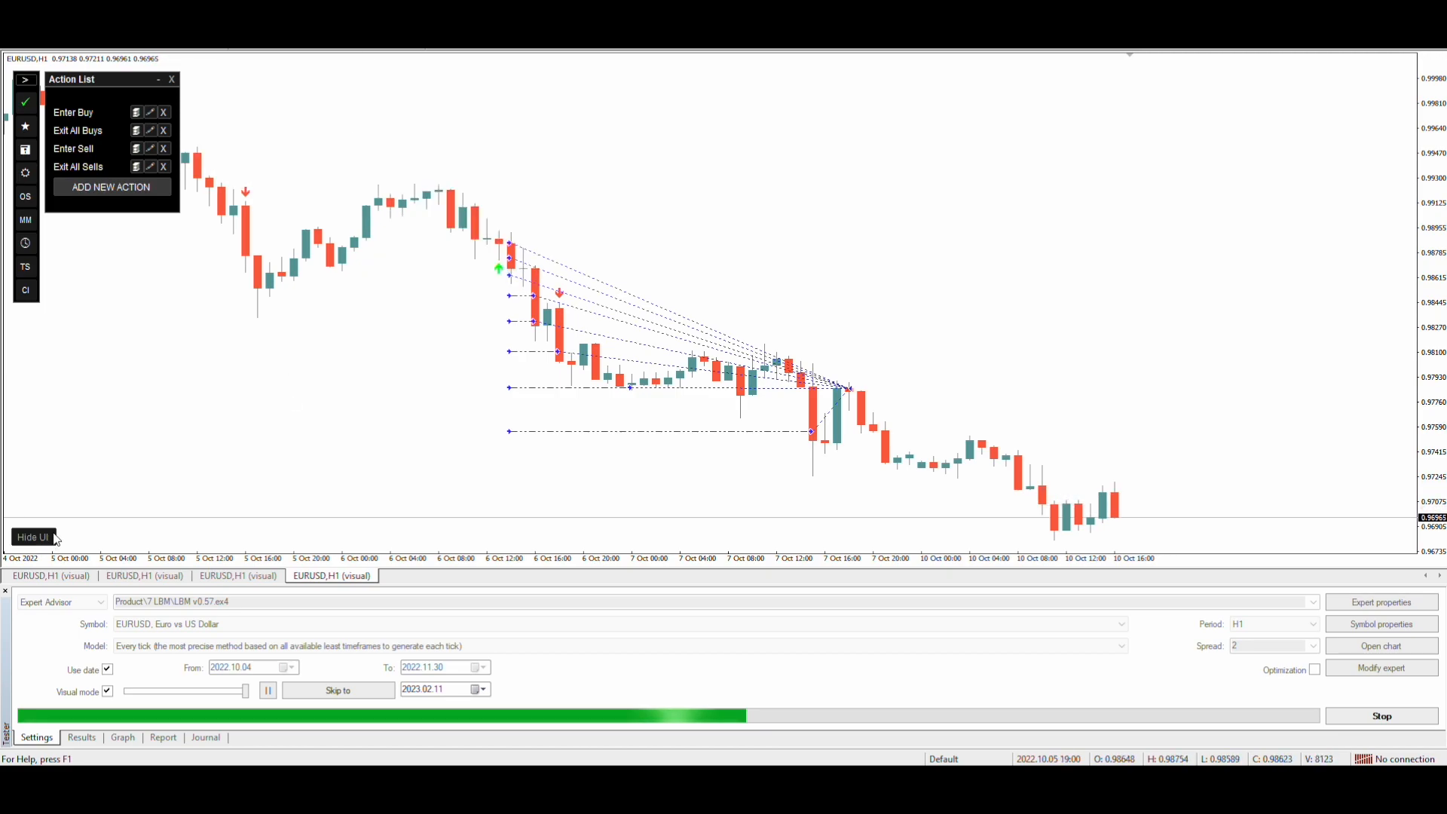
{"action": "left_click", "coordinate": [33, 536]}
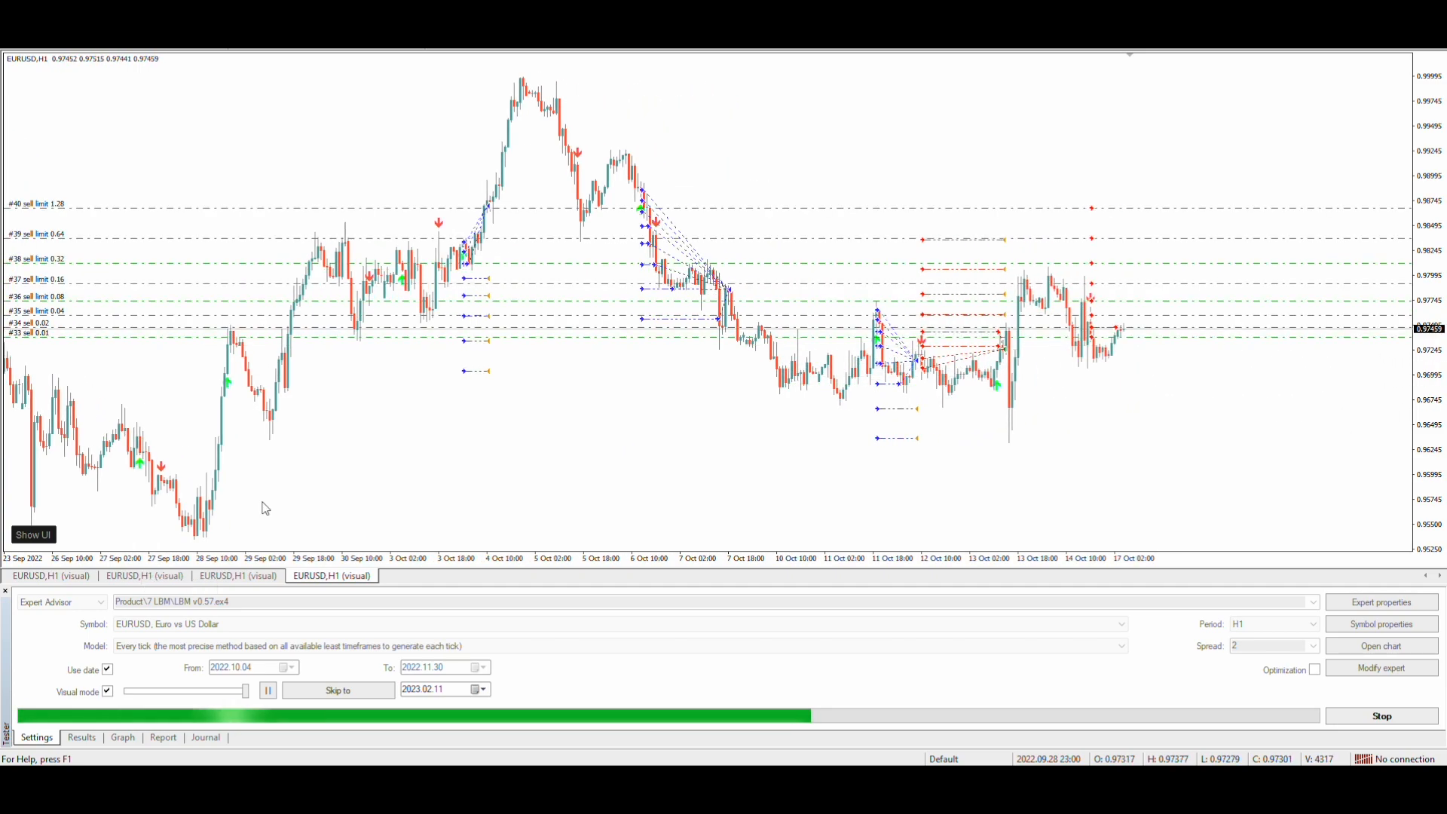
- Show the Strategy Tester balance and equity graph with the bot panels hidden
{"action": "left_click", "coordinate": [123, 737]}
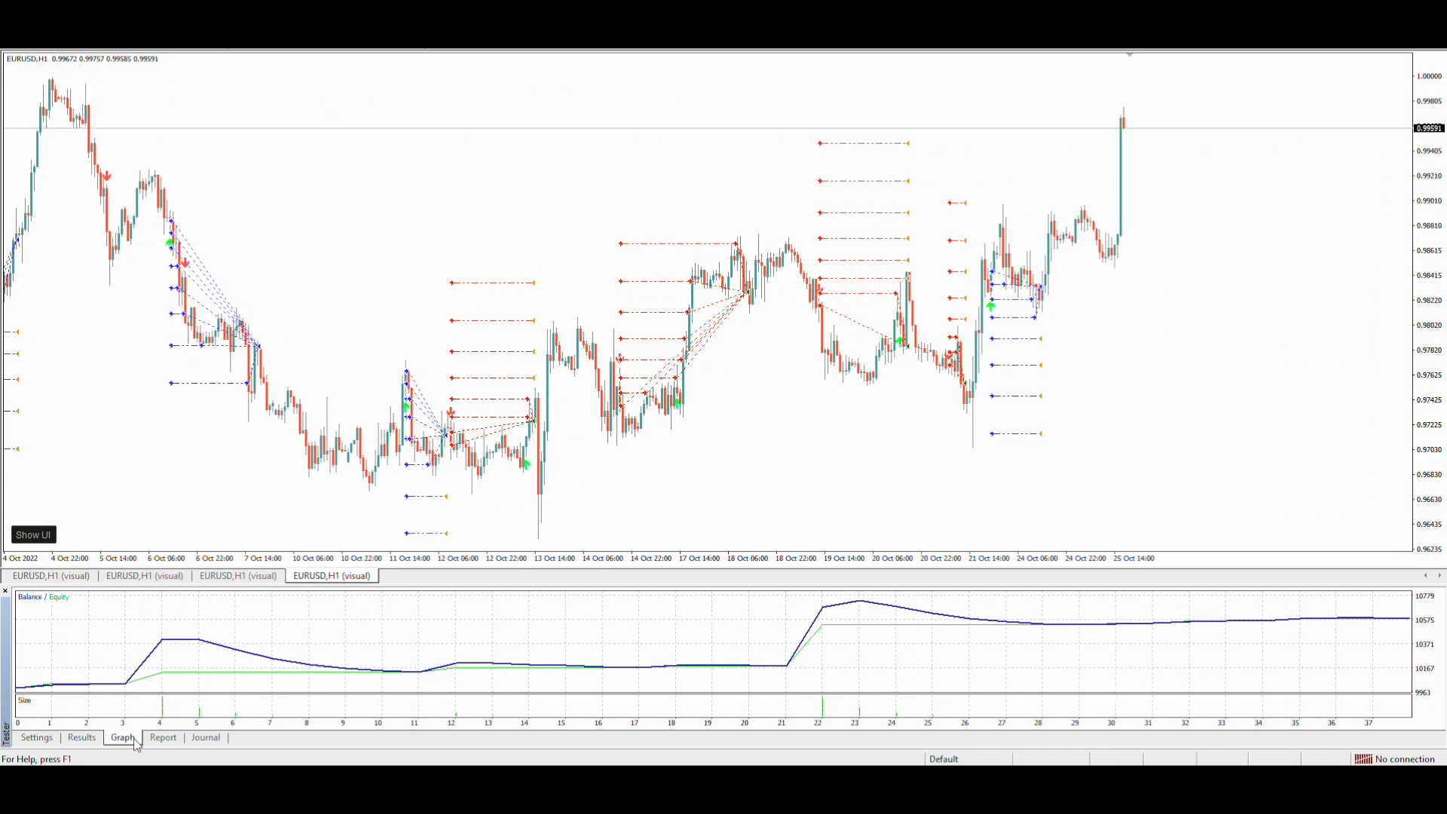
{"action": "left_click", "coordinate": [33, 534]}
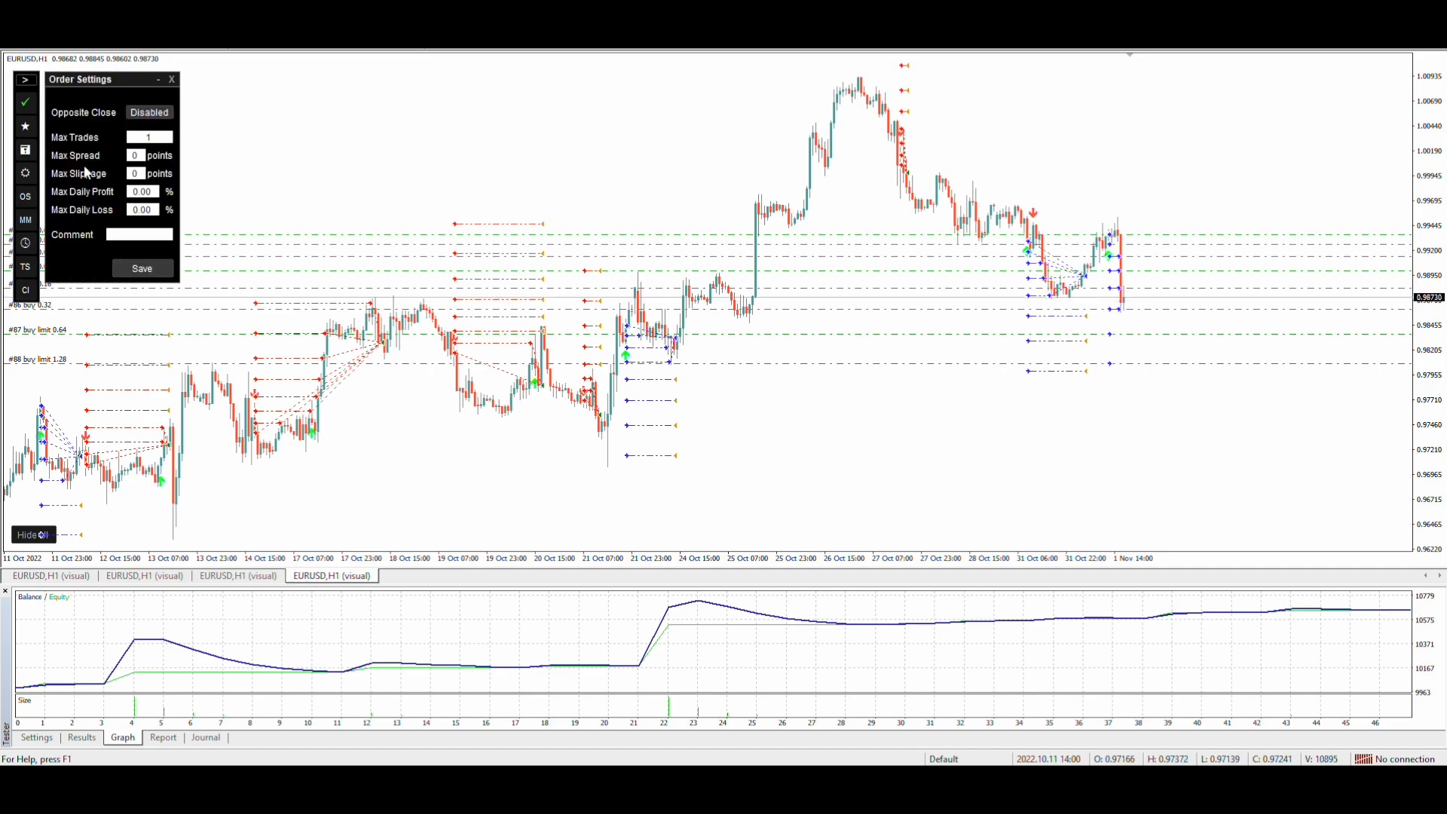
{"action": "triple_click", "coordinate": [148, 136]}
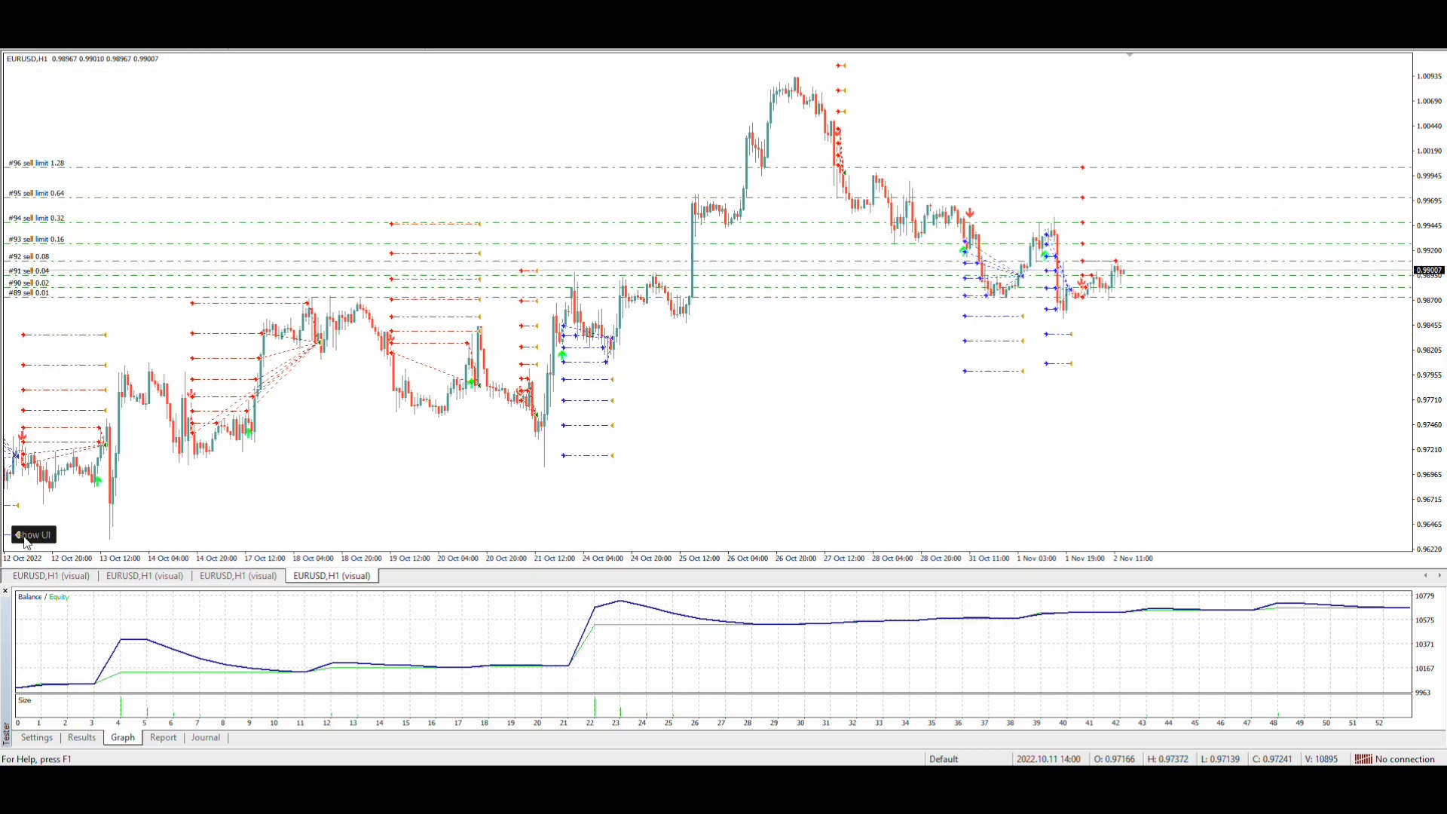
{"action": "scroll", "scroll_direction": "right", "scroll_amount": 3}
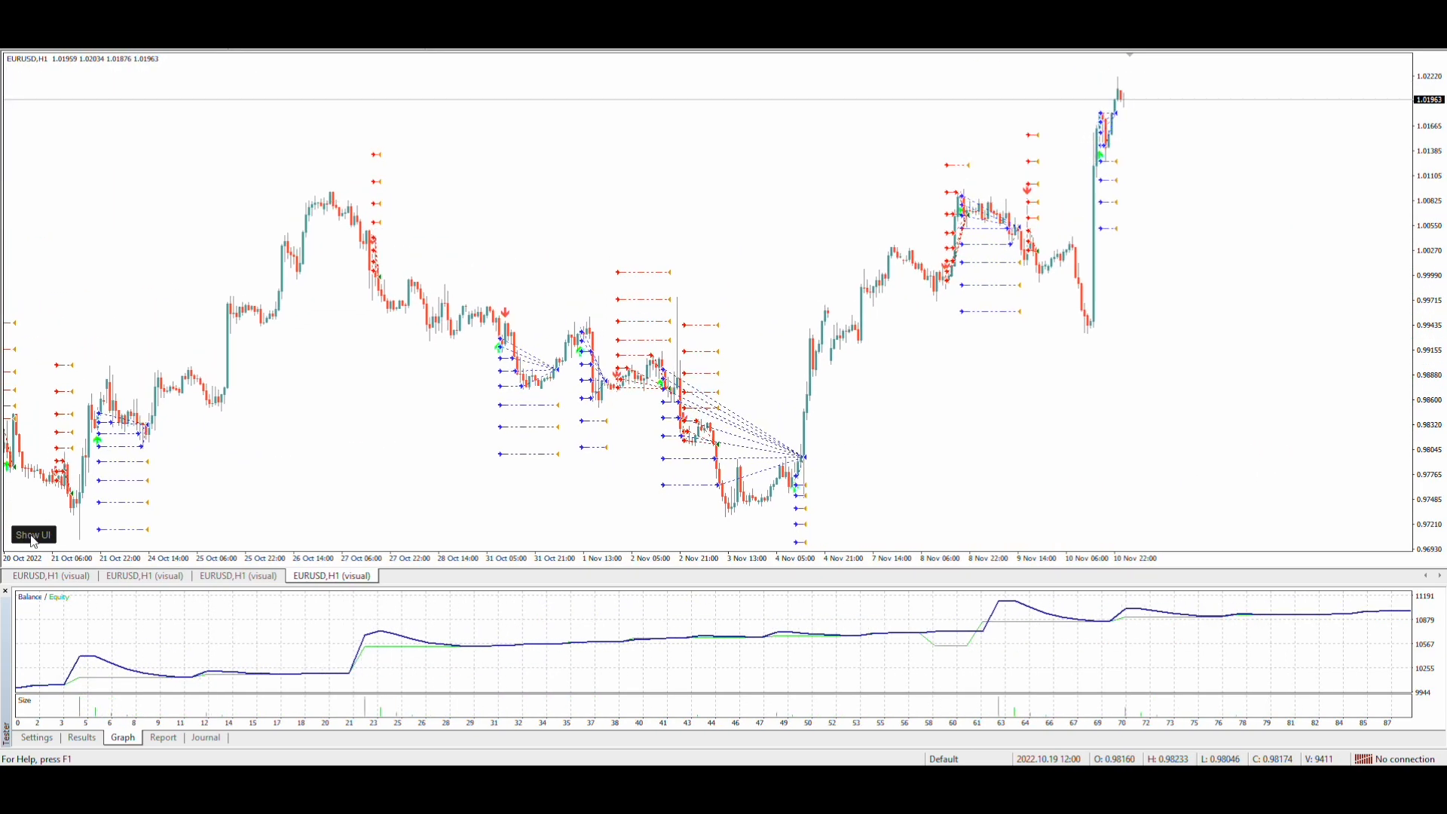
- Browse a new rule's MACD options on Enter Buy, then discard it and hide panels
{"action": "left_click", "coordinate": [32, 535]}
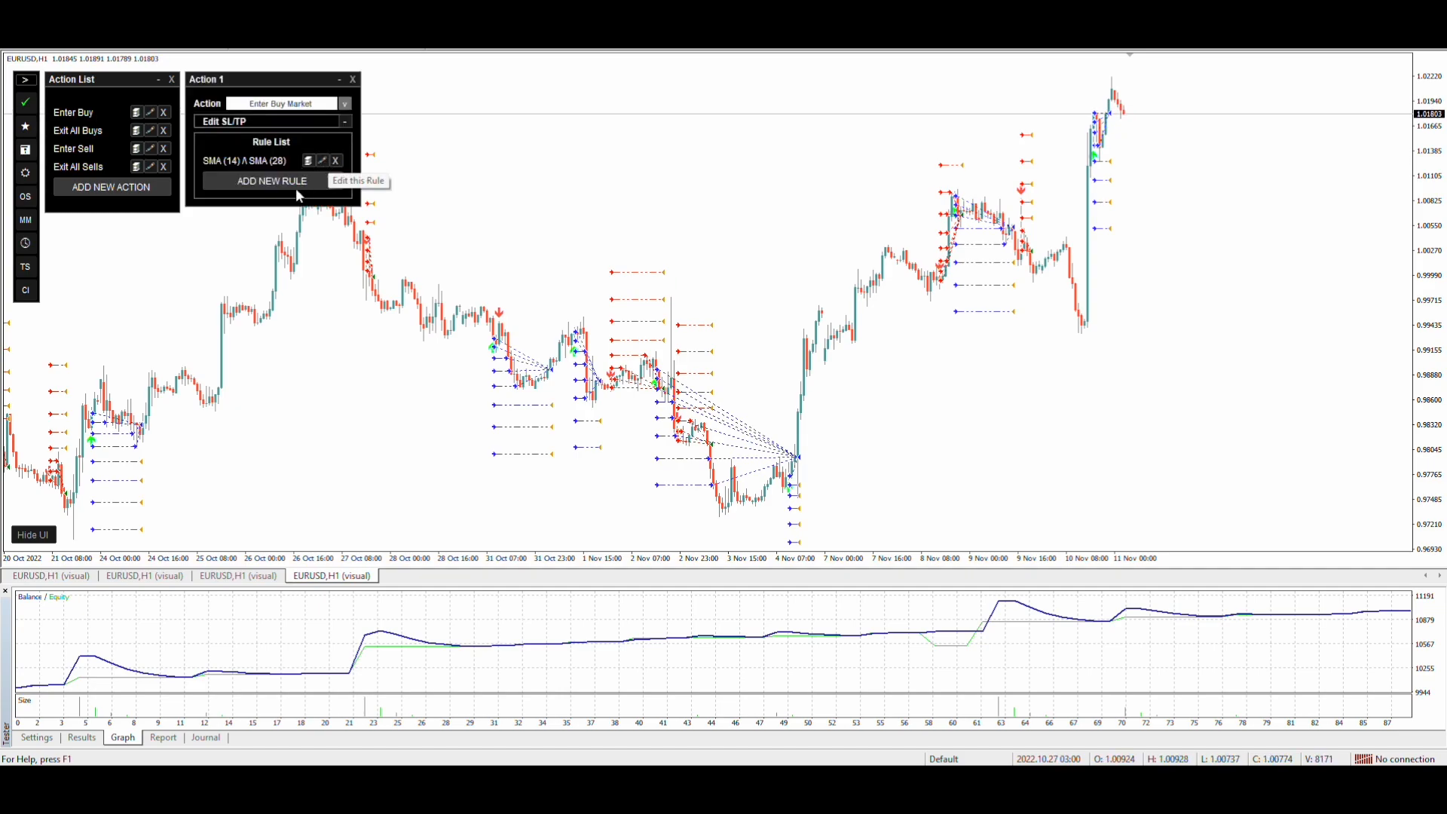
{"action": "left_click", "coordinate": [321, 160]}
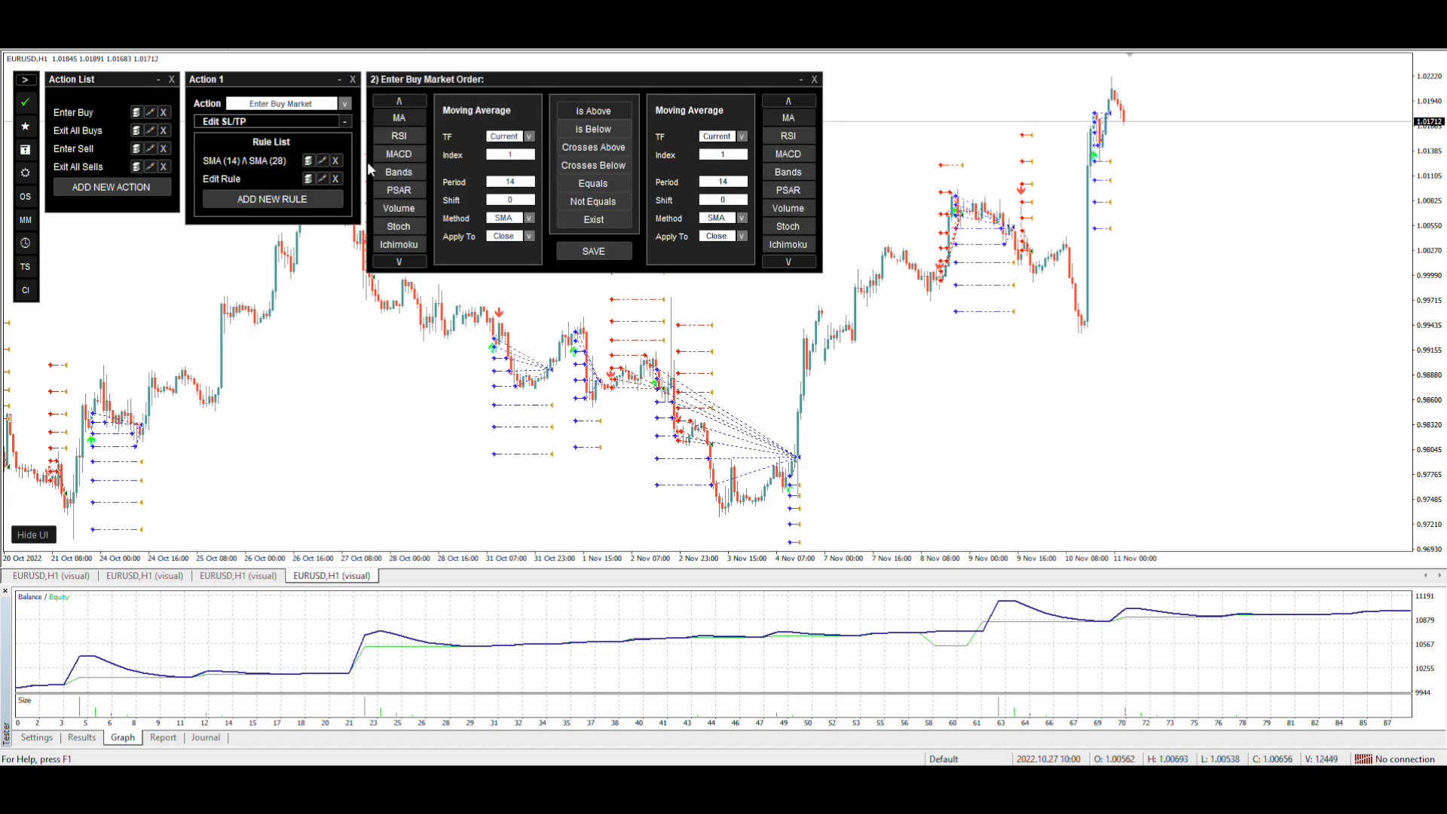
{"action": "left_click", "coordinate": [398, 153]}
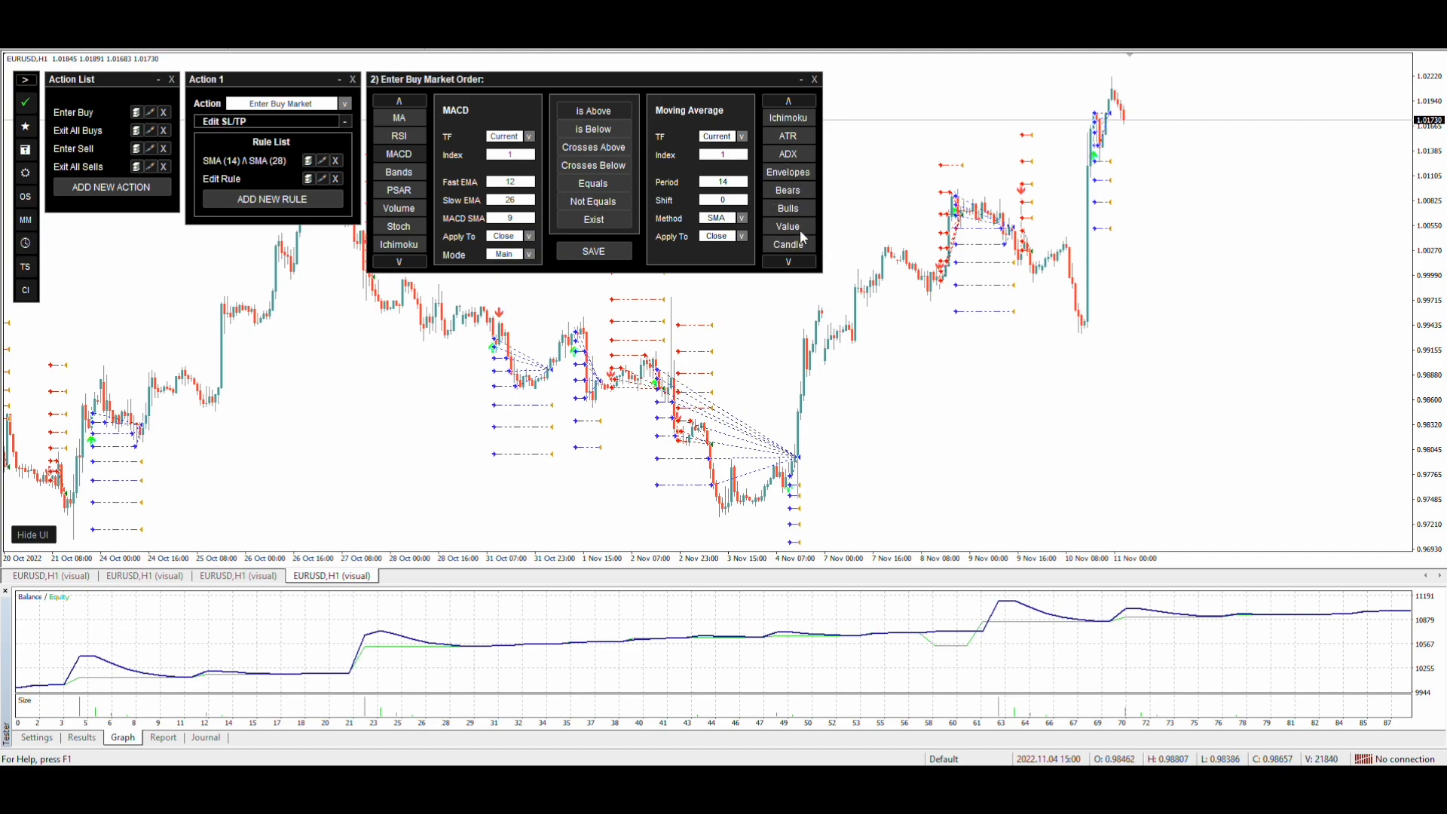
{"action": "left_click", "coordinate": [787, 226]}
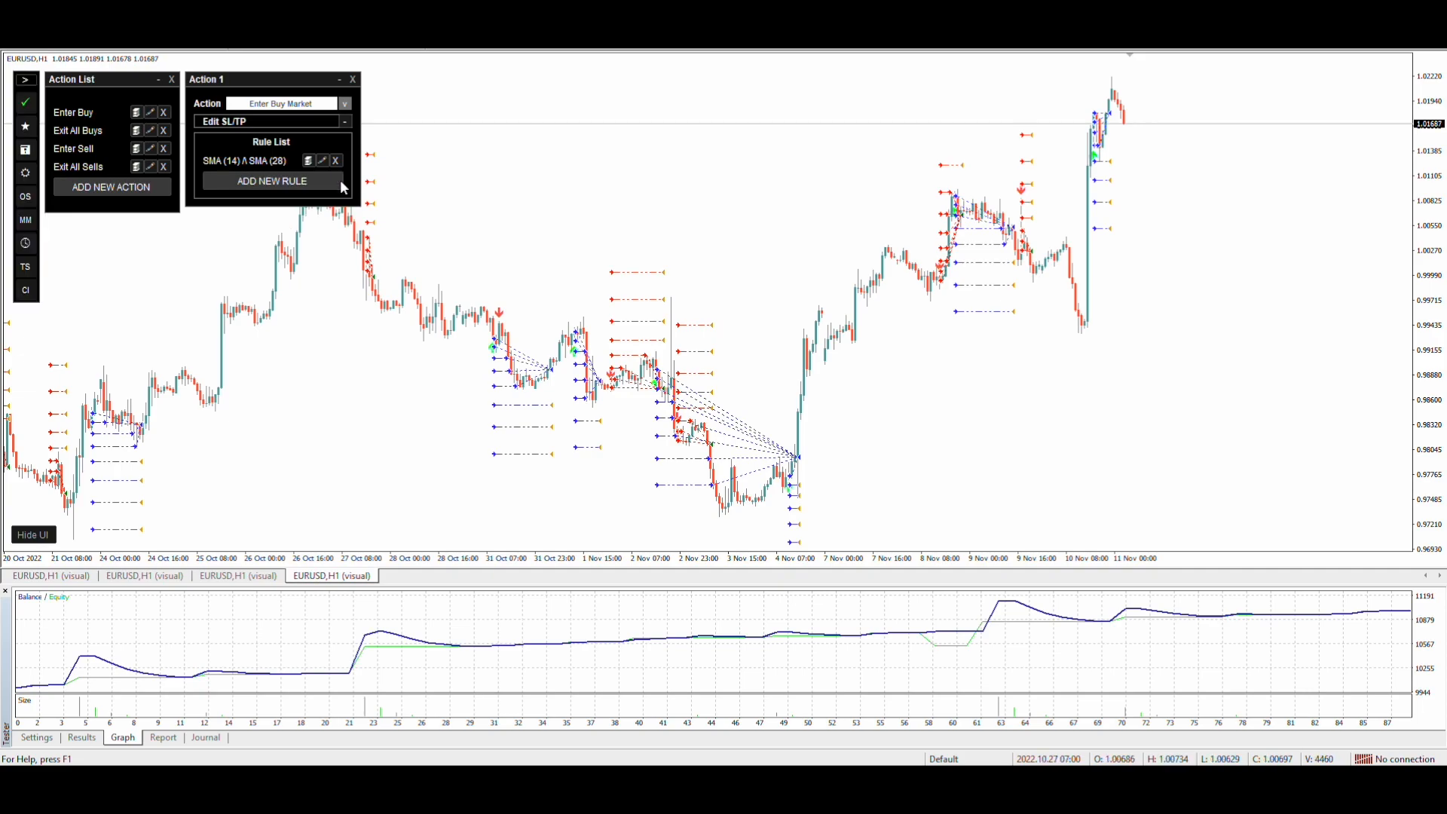
{"action": "left_click", "coordinate": [33, 535]}
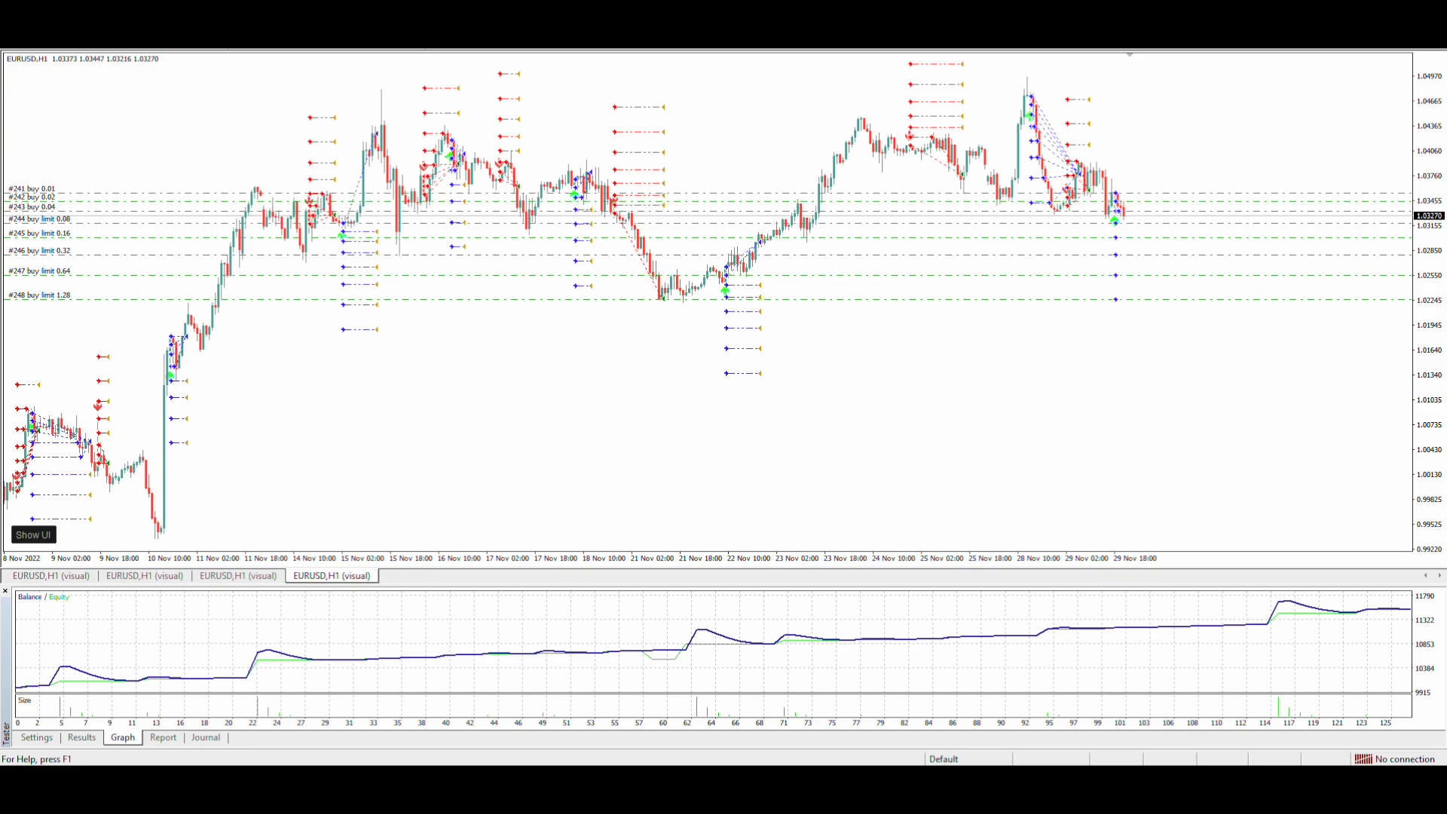
- View the Report tab showing 131 trades and 1513.30 total net profit
{"action": "left_click", "coordinate": [163, 736]}
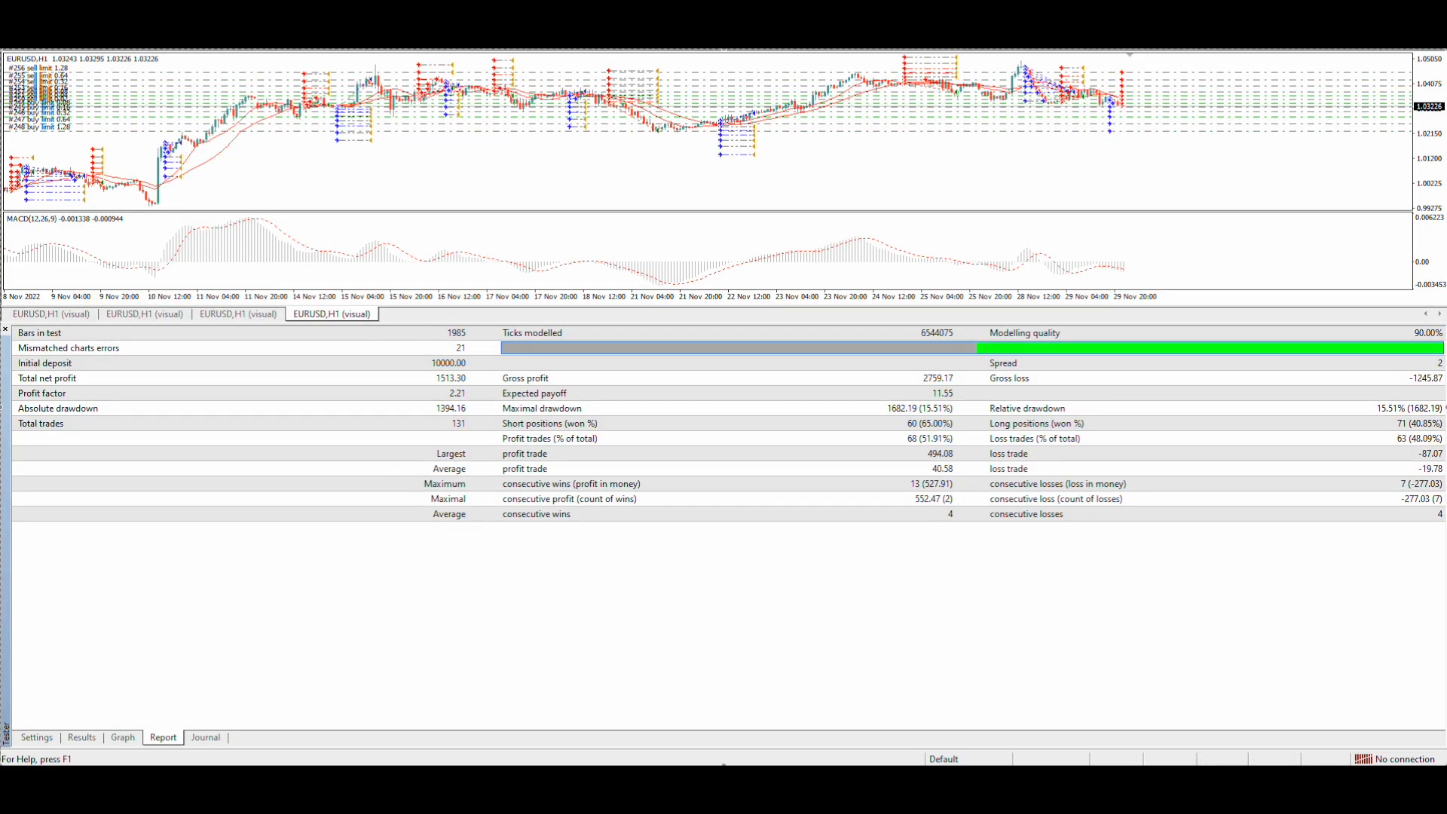